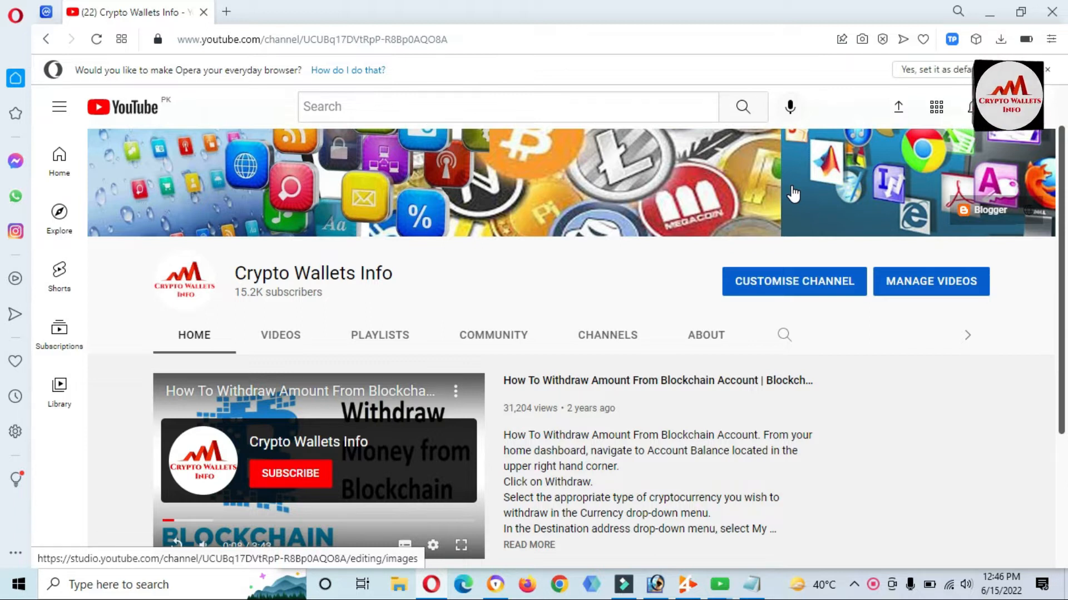
{"action": "mouse_move", "coordinate": [1052, 164]}
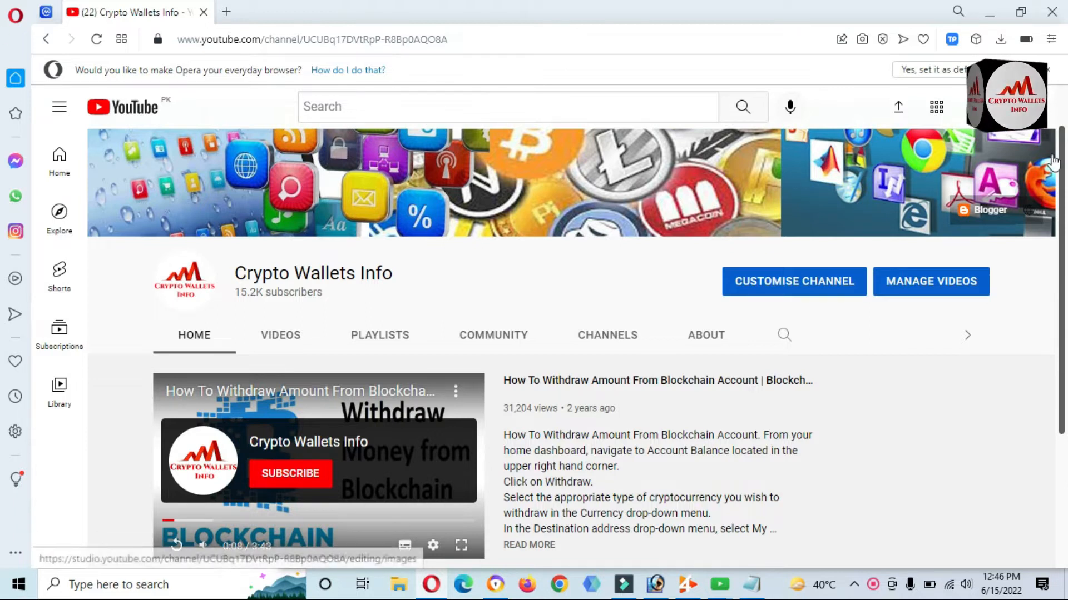
- Unlock the TokenPocket wallet with the password and show Account 1's details
{"action": "scroll", "scroll_direction": "down", "scroll_amount": 3}
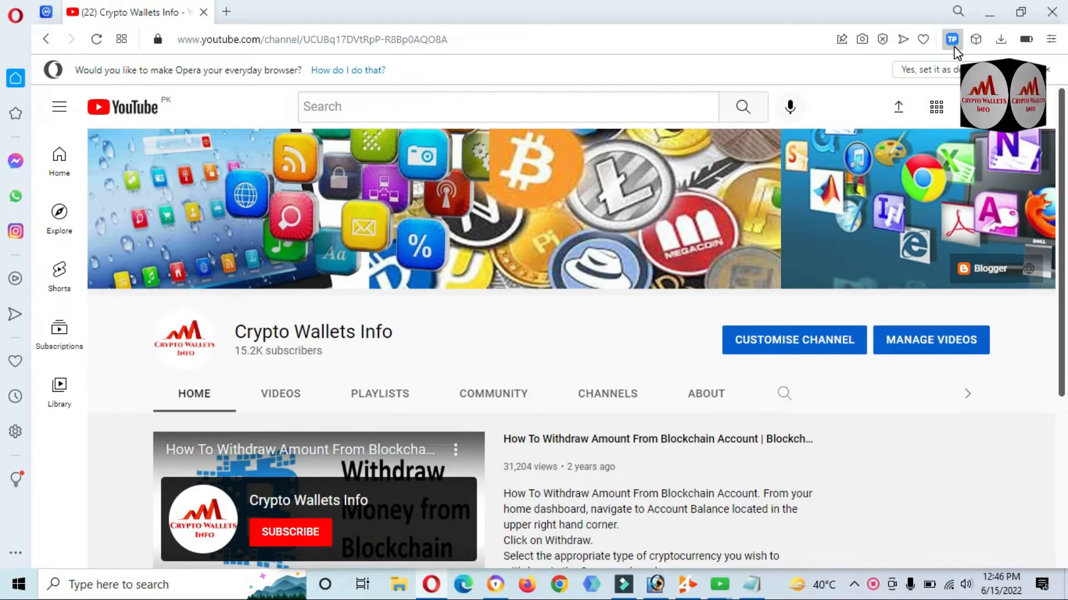
{"action": "left_click", "coordinate": [951, 39]}
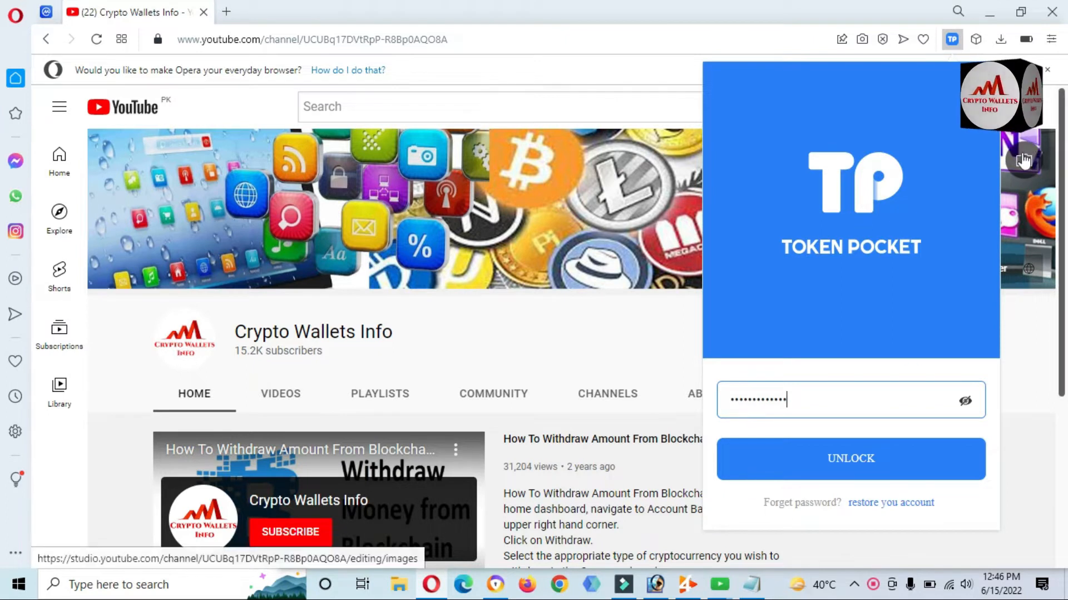
{"action": "left_click", "coordinate": [850, 459]}
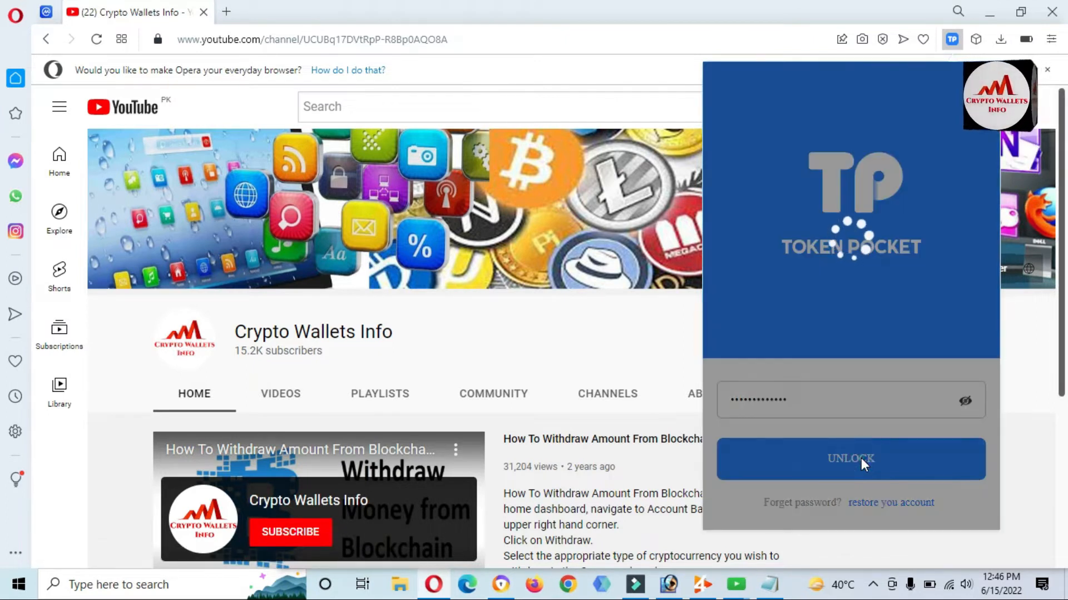
{"action": "left_click", "coordinate": [849, 459]}
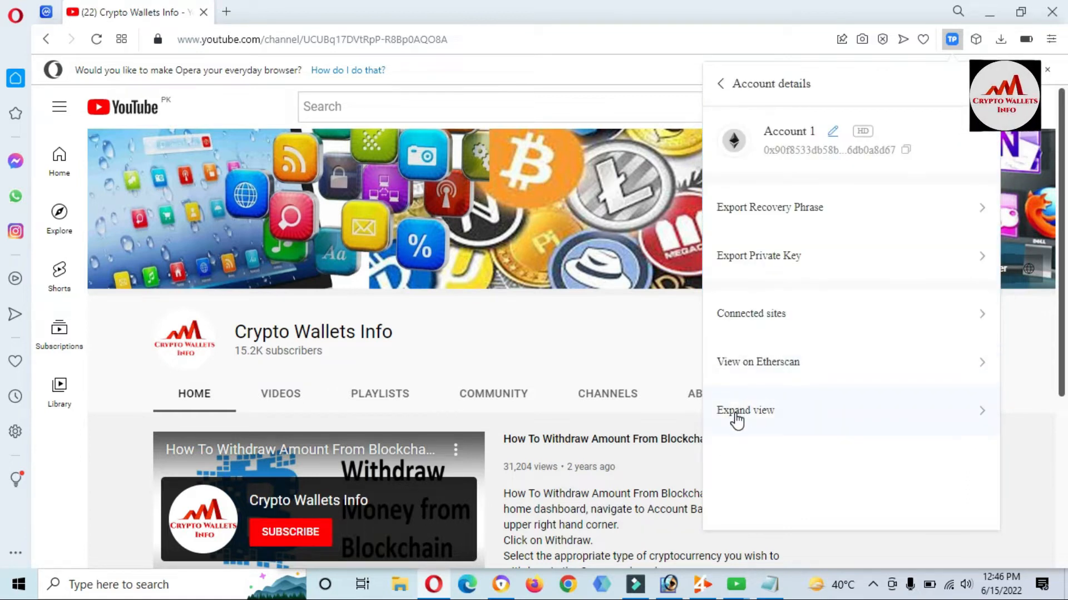
- Expand the wallet into a full tab and open the empty Custom Token form under Add Tokens
{"action": "left_click", "coordinate": [745, 410]}
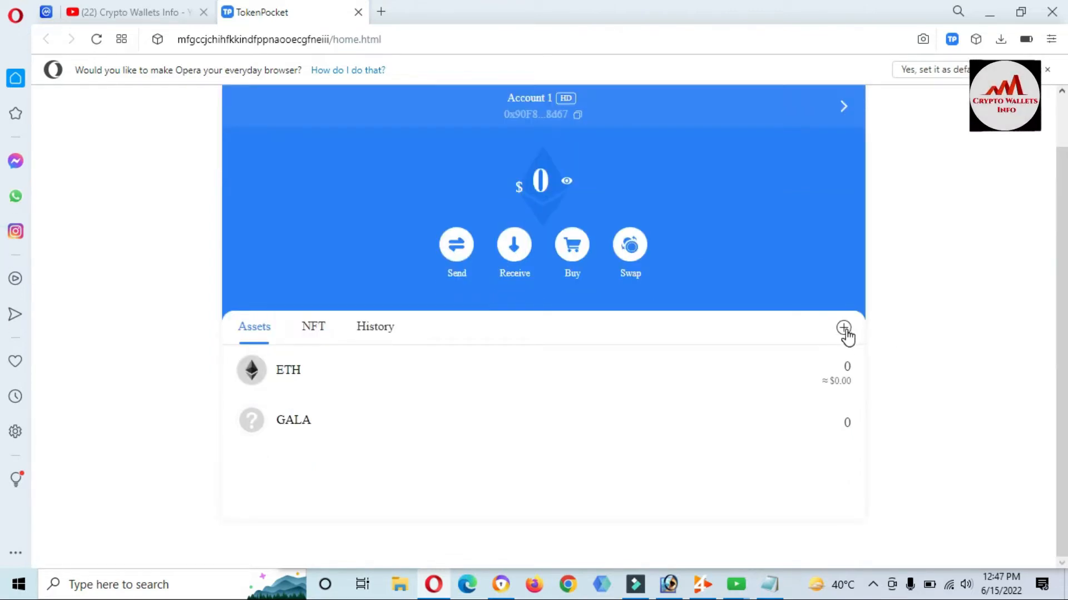
{"action": "left_click", "coordinate": [844, 329]}
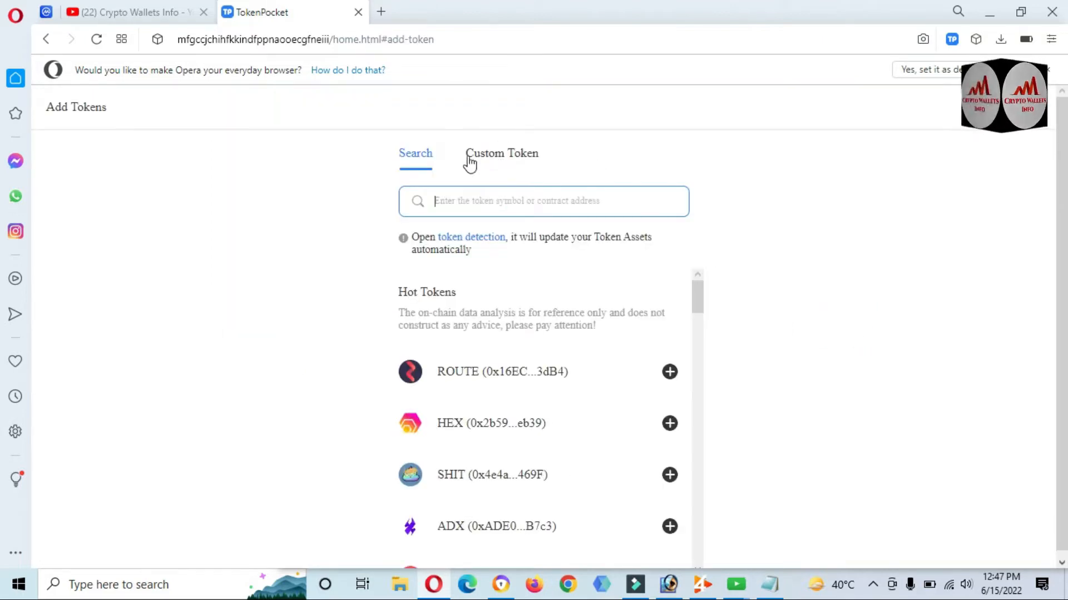
{"action": "left_click", "coordinate": [502, 153]}
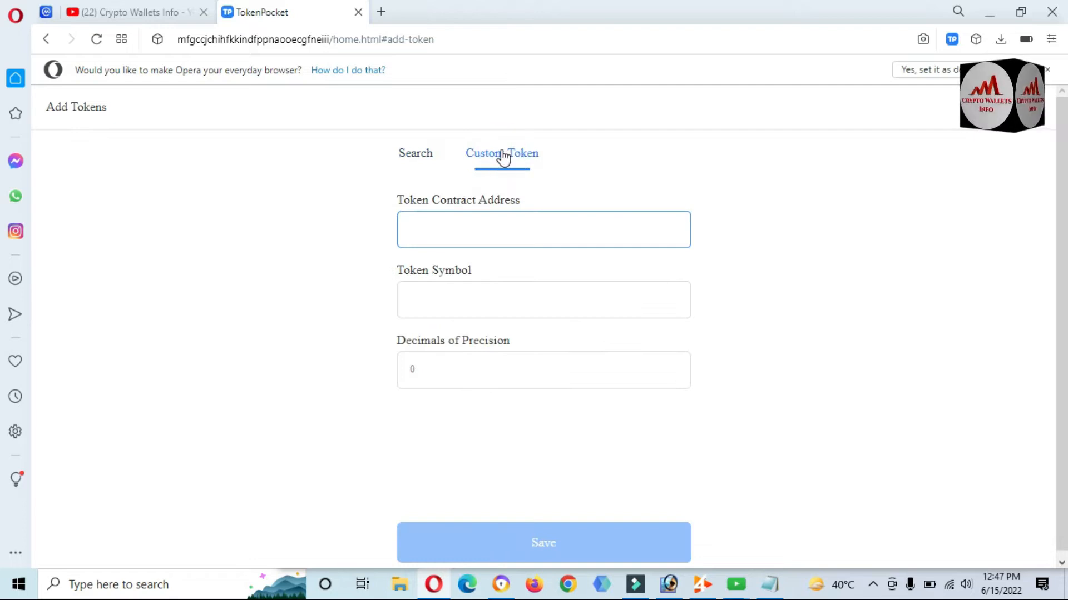
{"action": "left_click", "coordinate": [543, 229]}
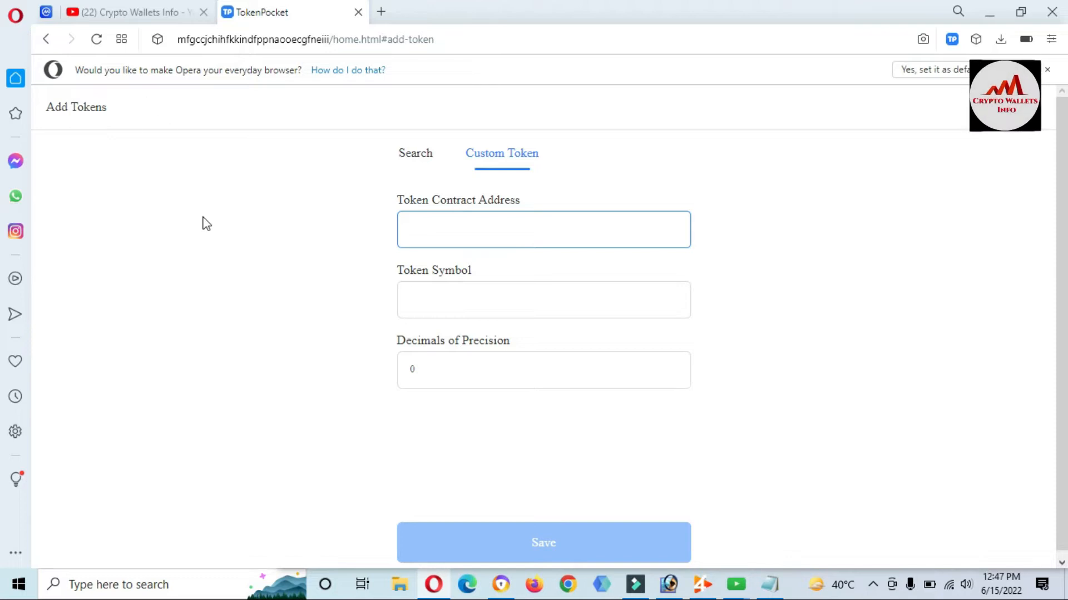
{"action": "mouse_move", "coordinate": [62, 50]}
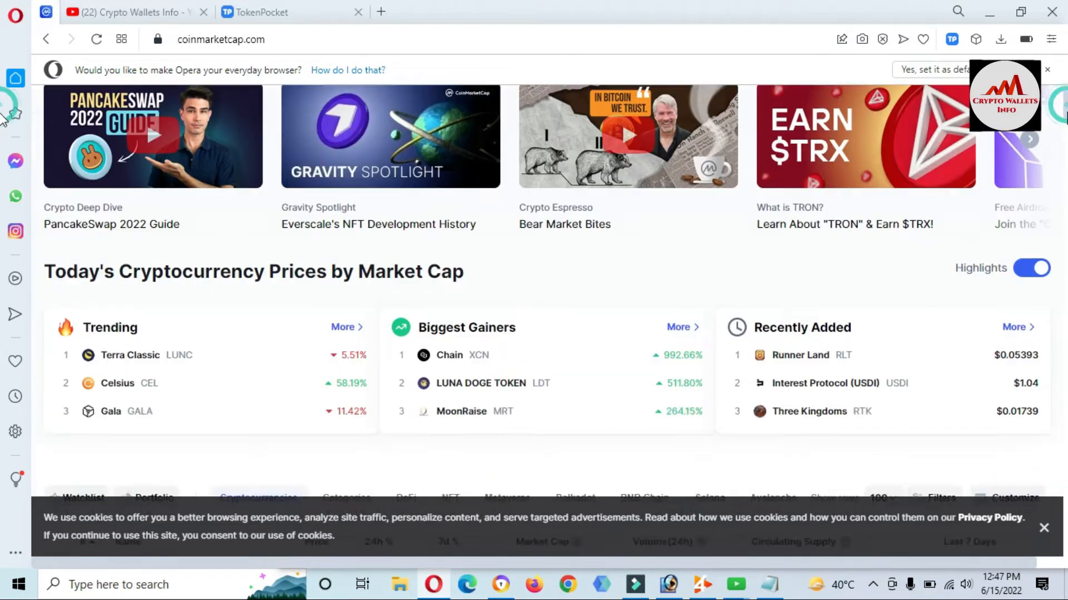
- Scroll the CoinMarketCap price table down to STEPN (GMT) at rank 83
{"action": "scroll", "scroll_direction": "down", "scroll_amount": 3}
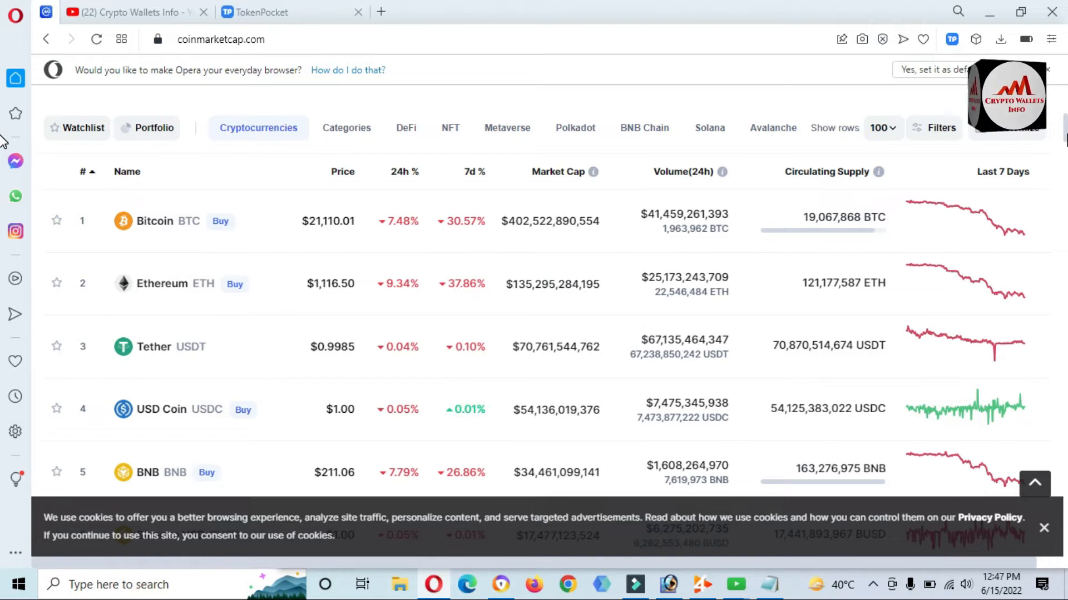
{"action": "scroll", "scroll_direction": "down", "scroll_amount": 3}
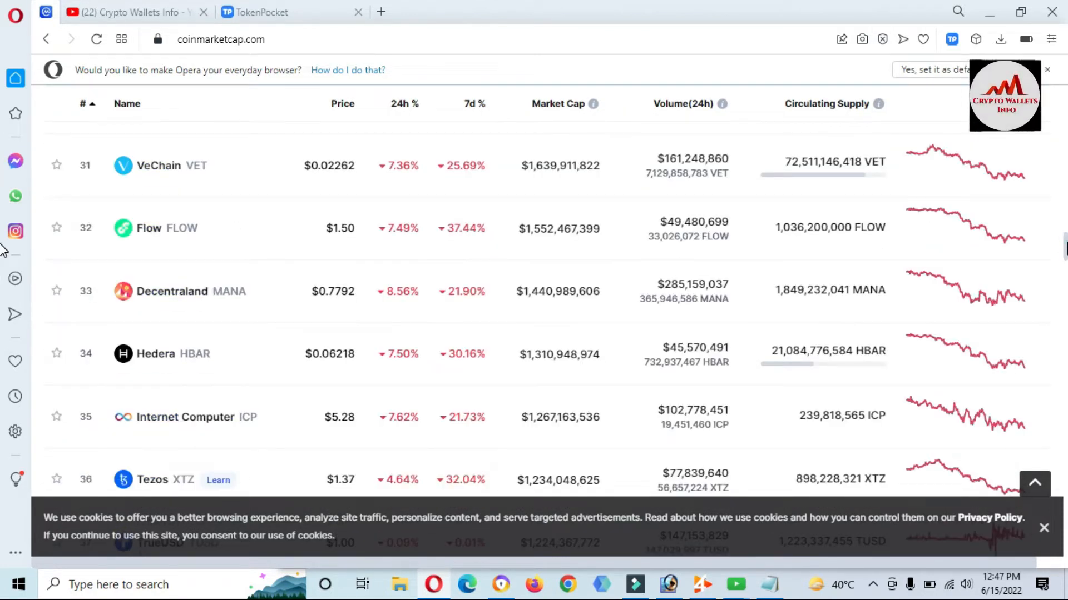
{"action": "scroll", "scroll_direction": "down", "scroll_amount": 3}
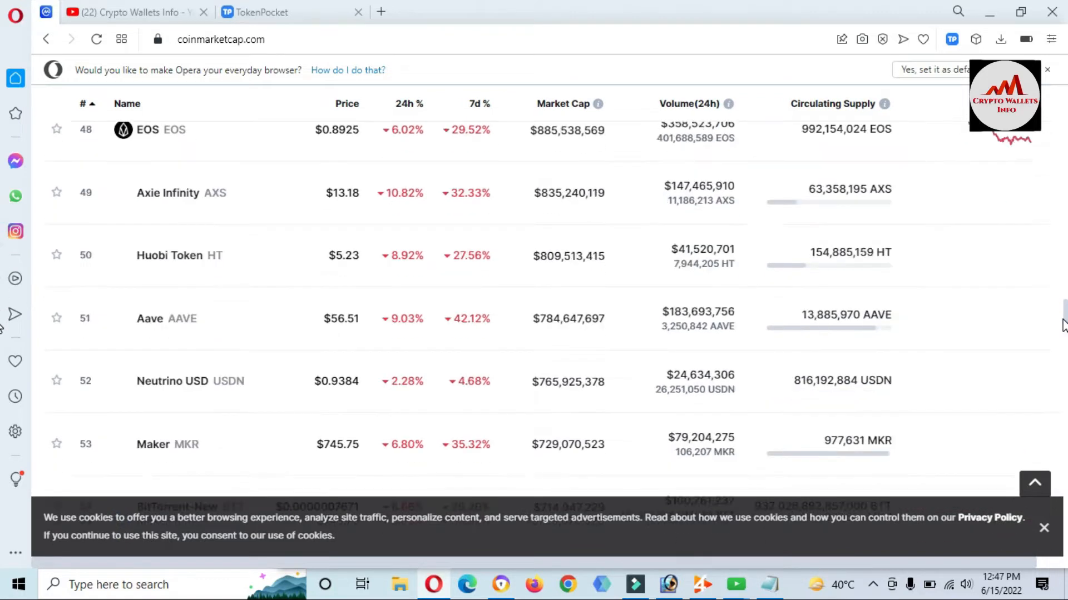
{"action": "scroll", "scroll_direction": "down", "scroll_amount": 3}
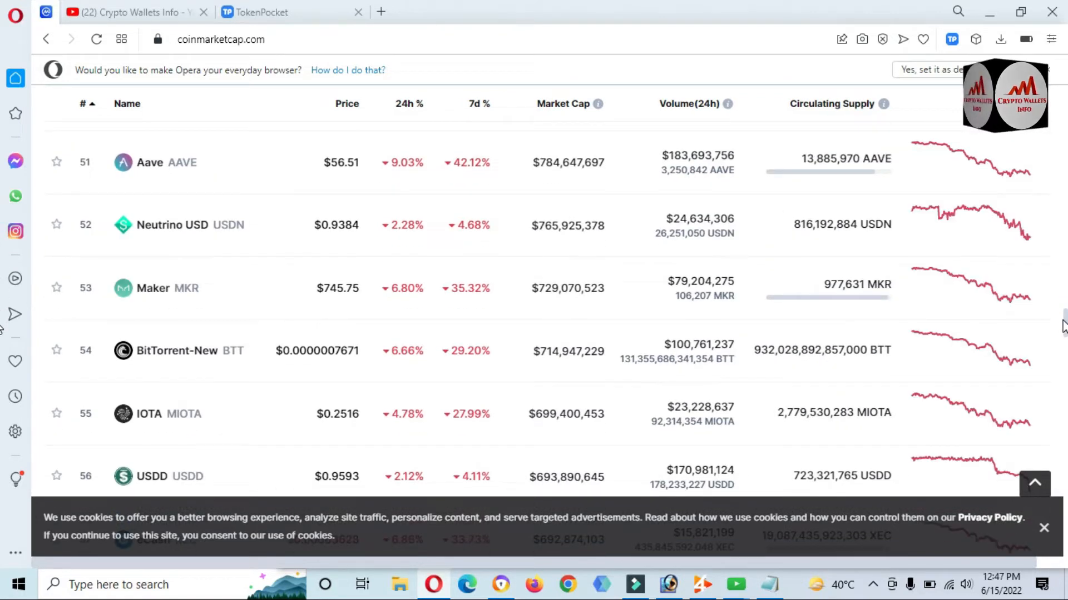
{"action": "scroll", "scroll_direction": "down", "scroll_amount": 3}
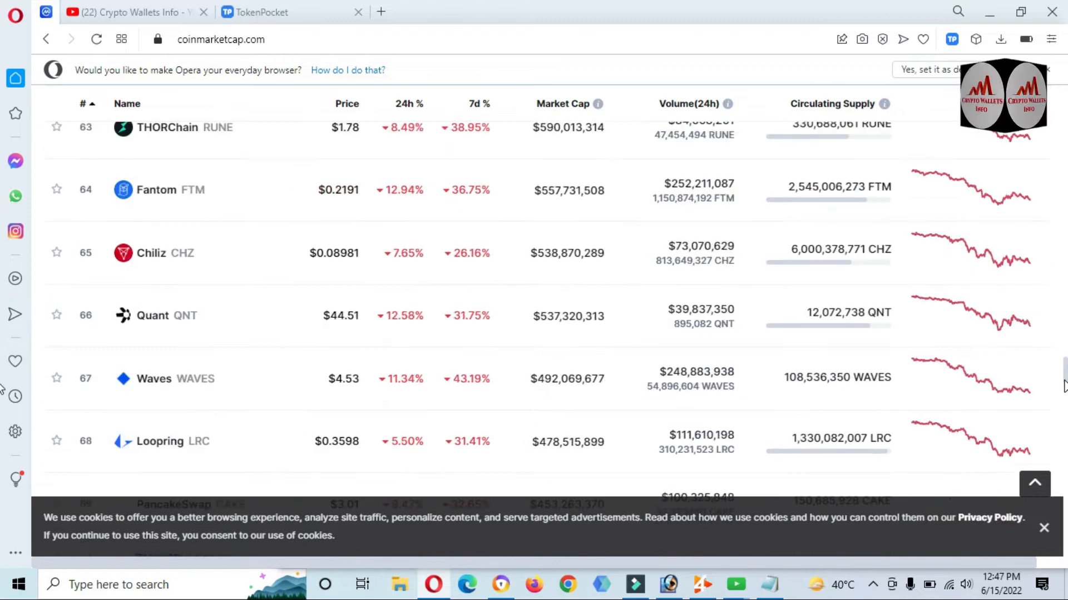
{"action": "scroll", "scroll_direction": "down", "scroll_amount": 3}
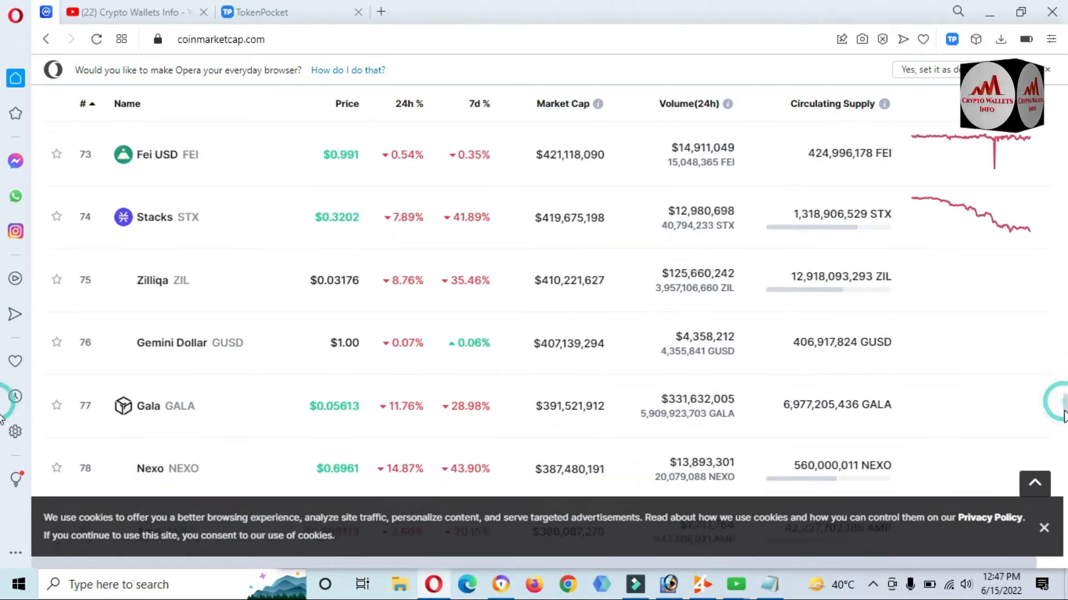
{"action": "scroll", "scroll_direction": "down", "scroll_amount": 3}
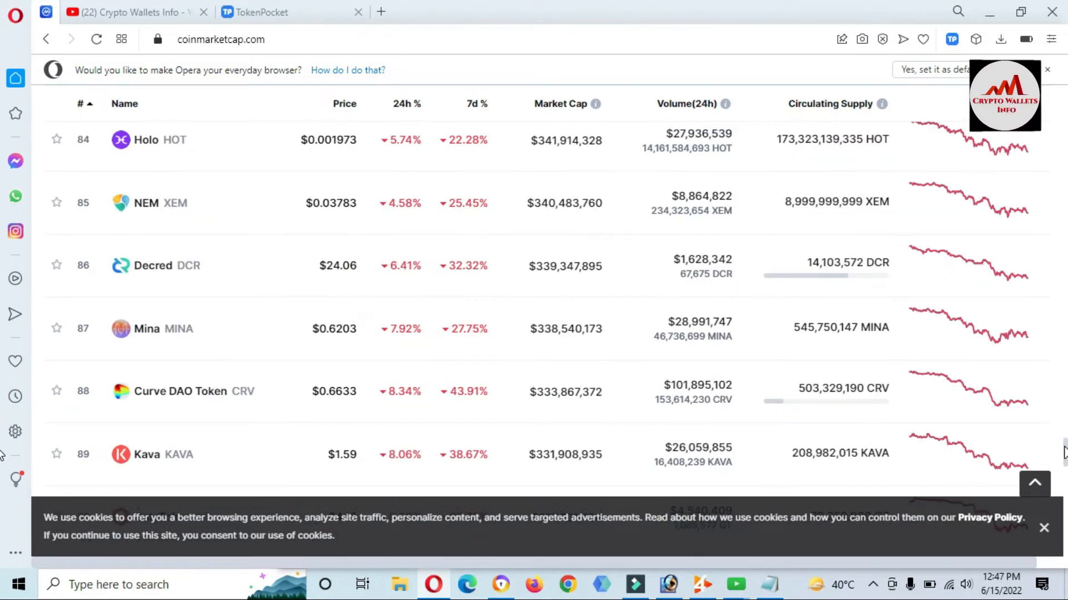
{"action": "scroll", "scroll_direction": "up", "scroll_amount": 3}
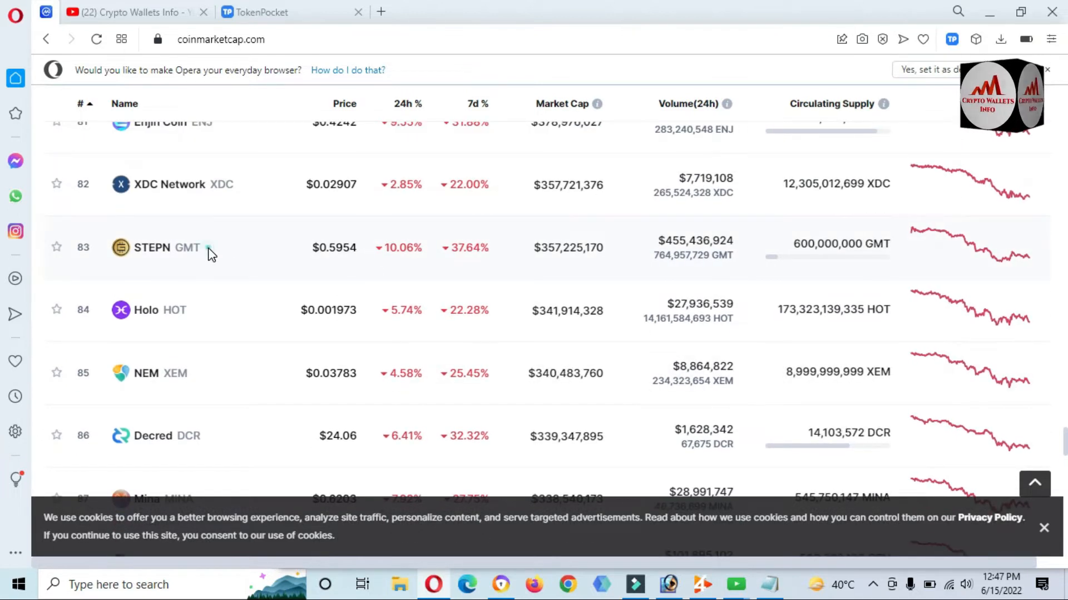
- Check STEPN's price and 7-day change figures, then open its token page
{"action": "double_click", "coordinate": [152, 246]}
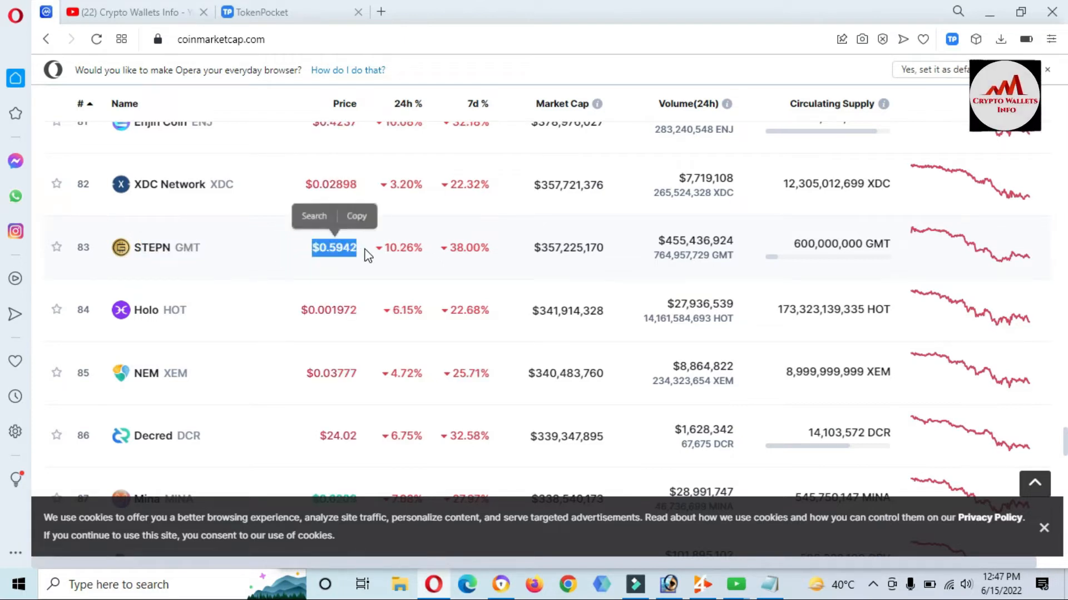
{"action": "left_click", "coordinate": [450, 247]}
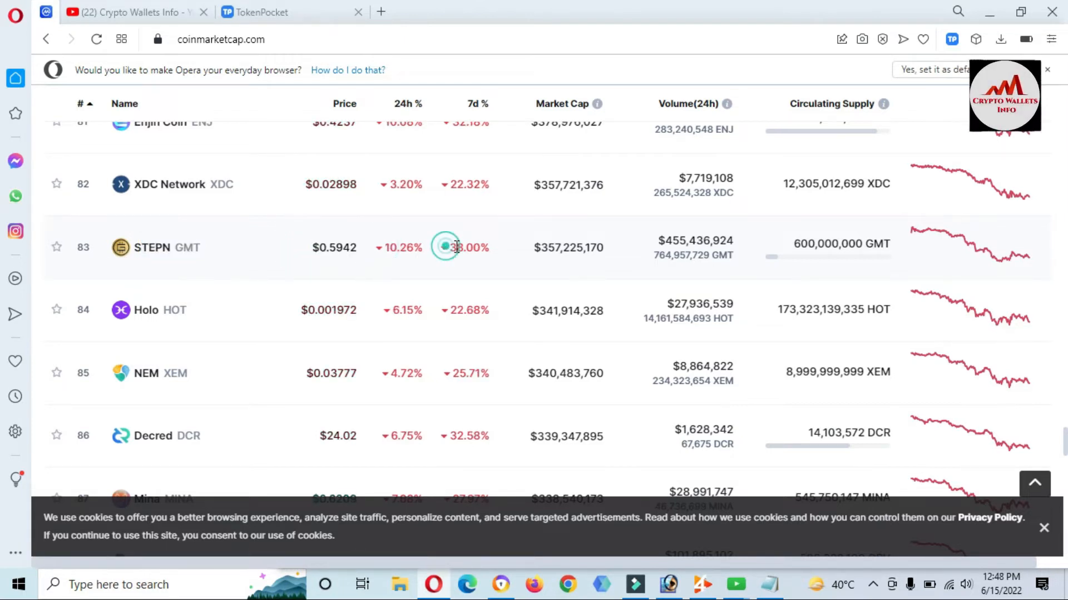
{"action": "double_click", "coordinate": [468, 247]}
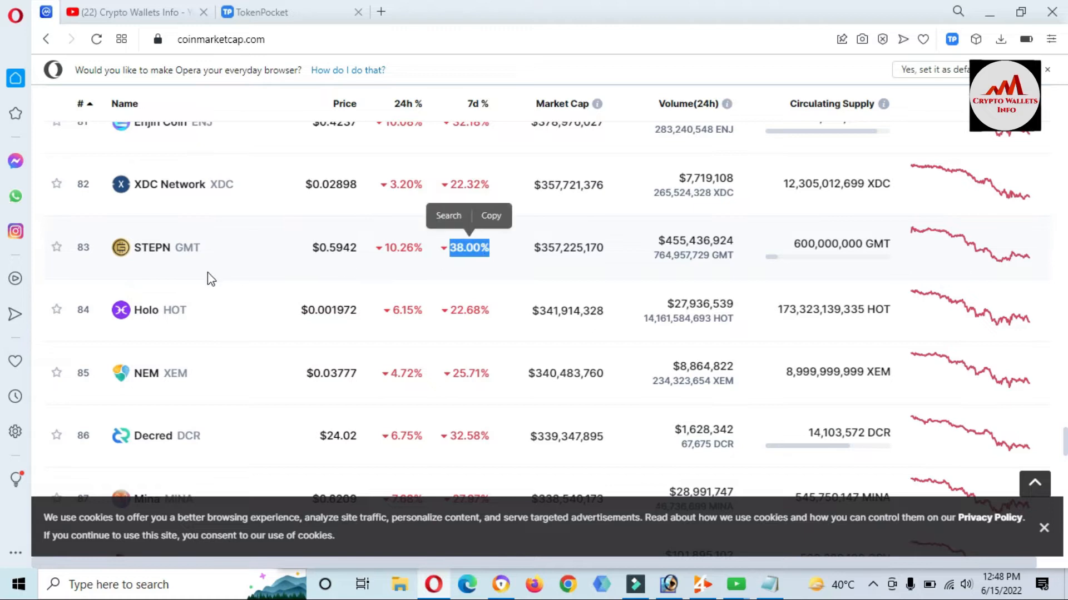
{"action": "left_click", "coordinate": [151, 247]}
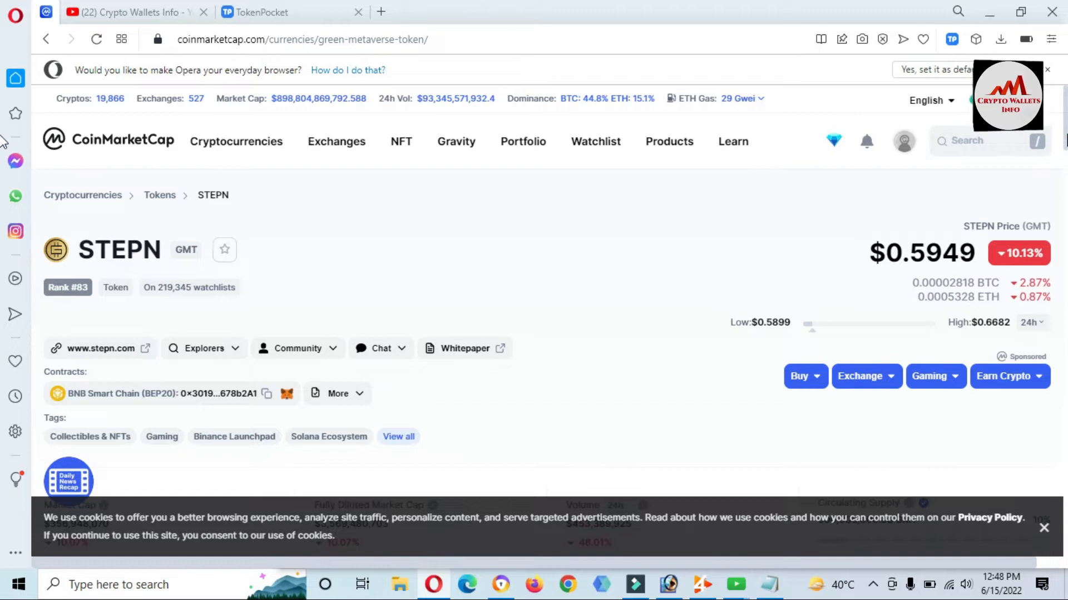
- Switch the GMT price chart to the ALL range showing its full price history
{"action": "scroll", "scroll_direction": "down", "scroll_amount": 3}
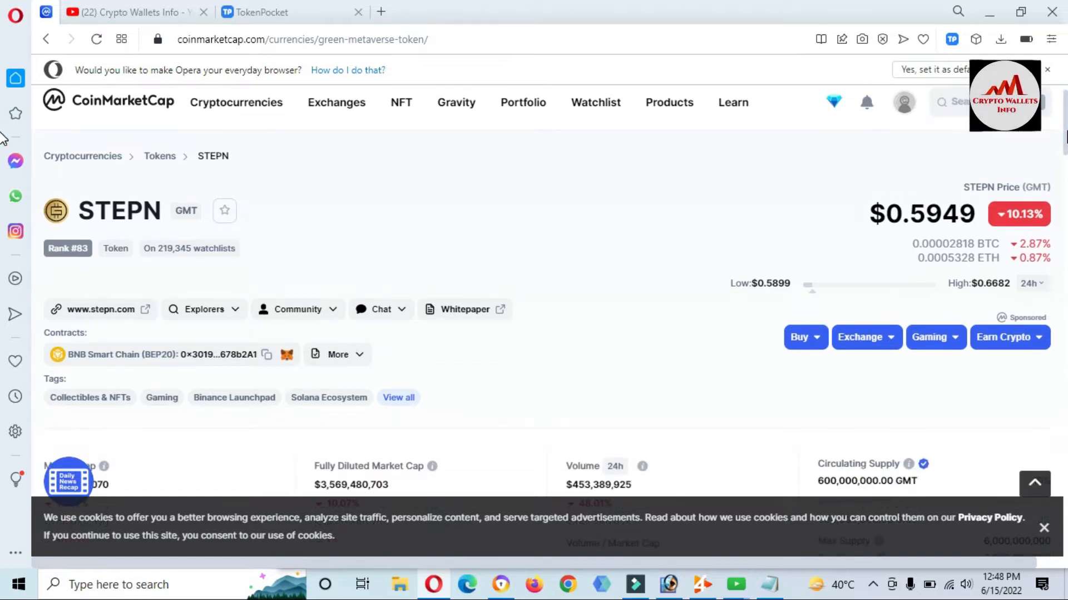
{"action": "scroll", "scroll_direction": "down", "scroll_amount": 3}
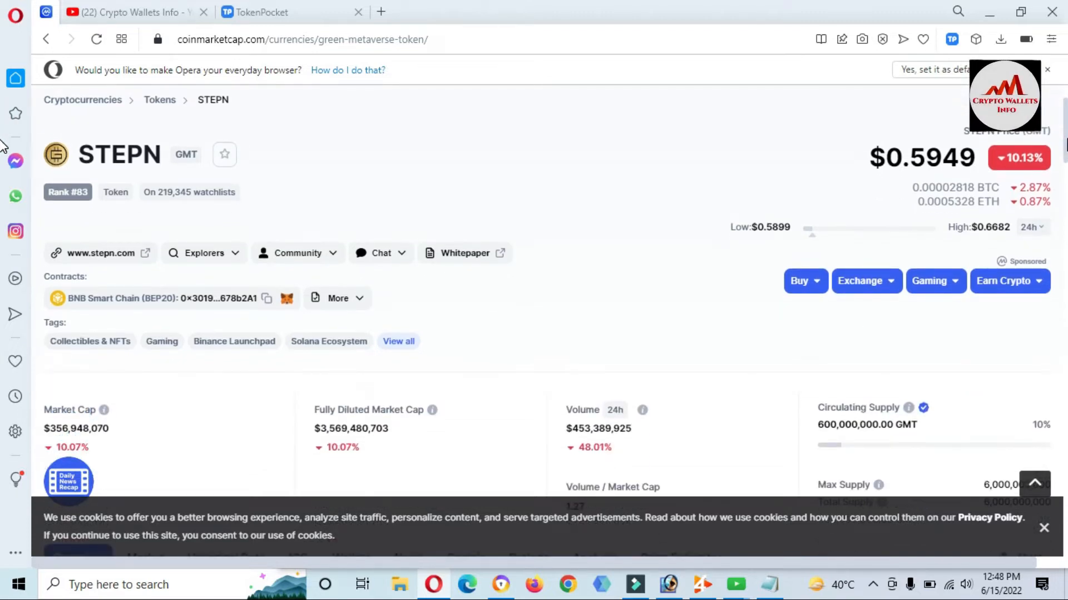
{"action": "scroll", "scroll_direction": "down", "scroll_amount": 3}
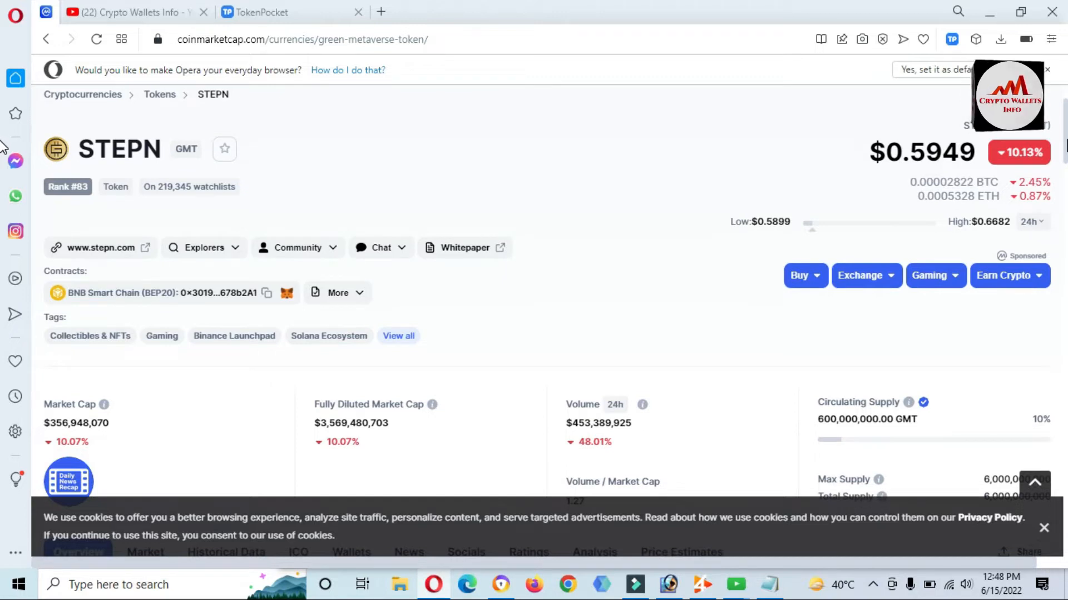
{"action": "scroll", "scroll_direction": "down", "scroll_amount": 3}
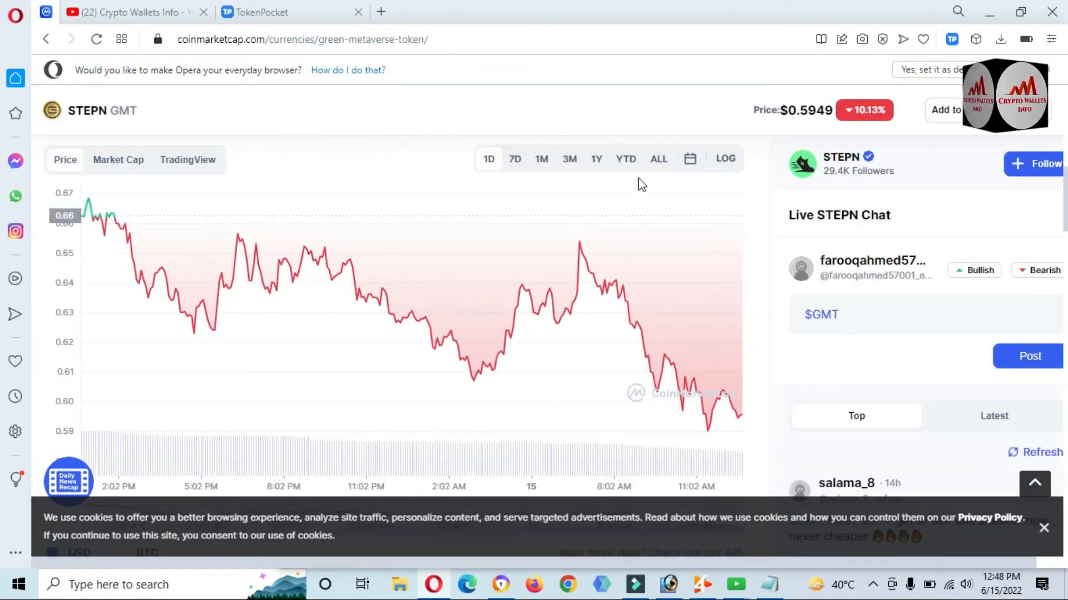
{"action": "left_click", "coordinate": [653, 159]}
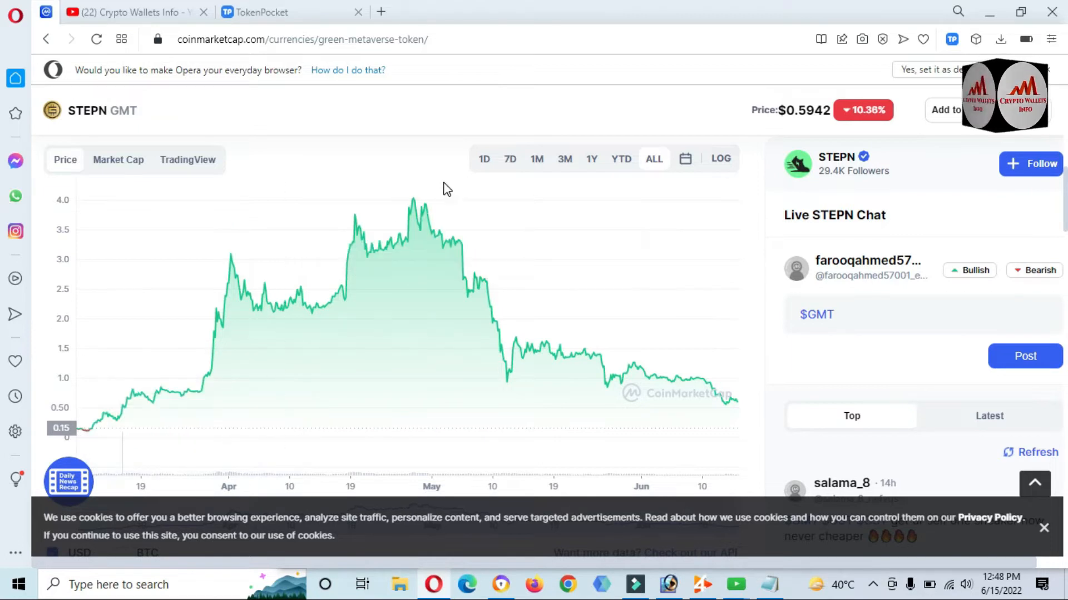
{"action": "mouse_move", "coordinate": [415, 202]}
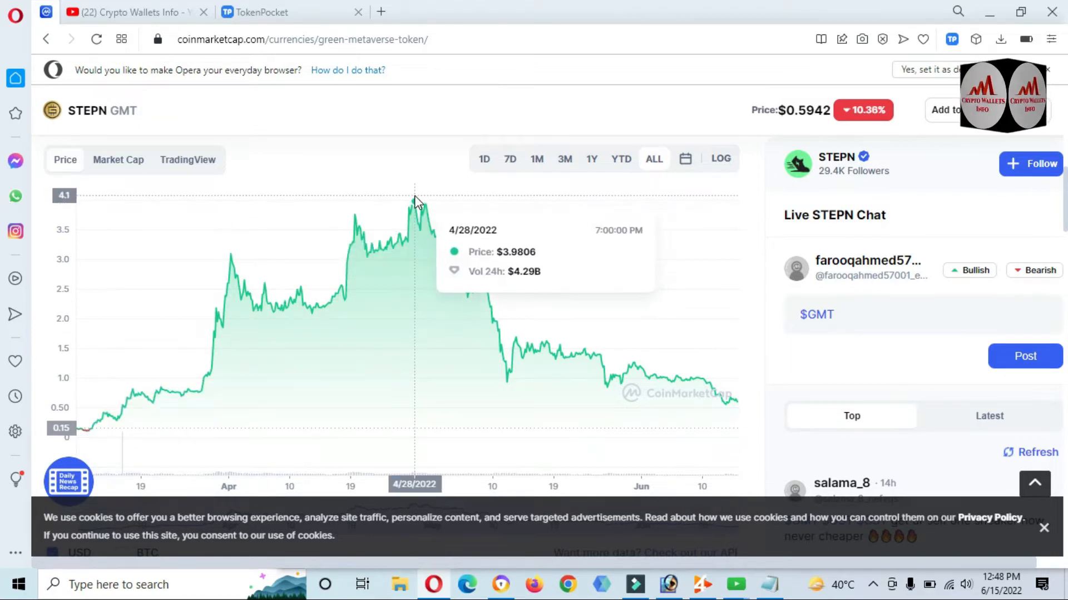
{"action": "mouse_move", "coordinate": [738, 408]}
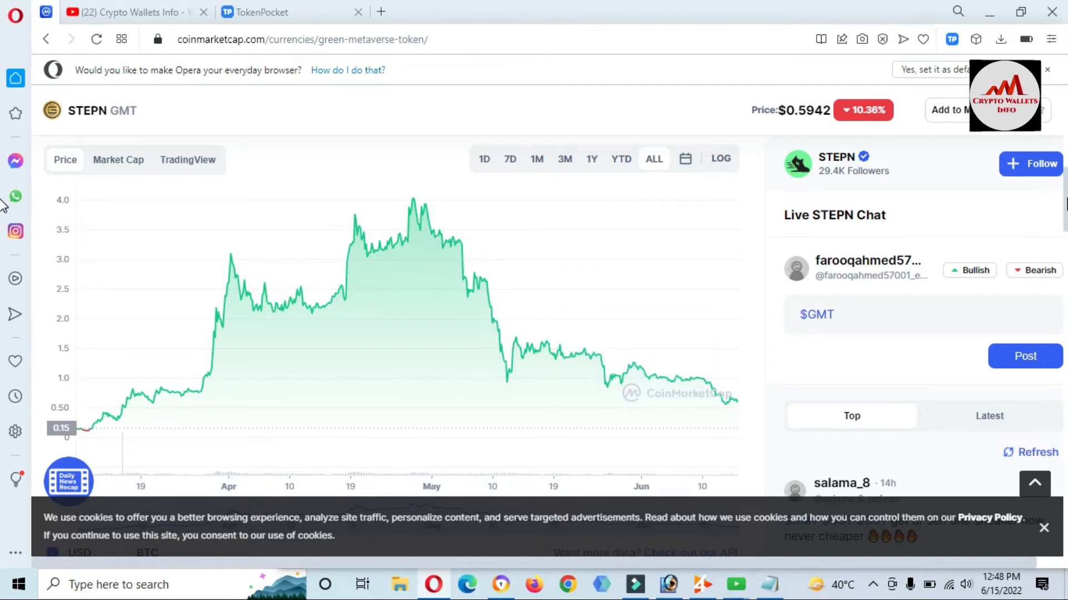
- Expand STEPN's full description via Read More, then return to the market stats and contract
{"action": "scroll", "scroll_direction": "down", "scroll_amount": 3}
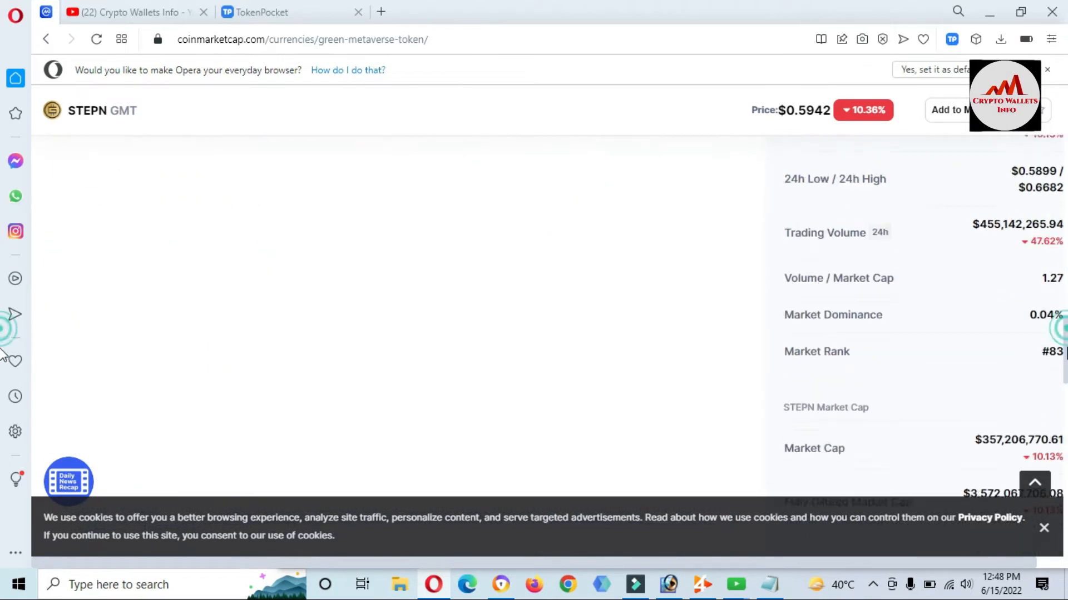
{"action": "scroll", "scroll_direction": "down", "scroll_amount": 3}
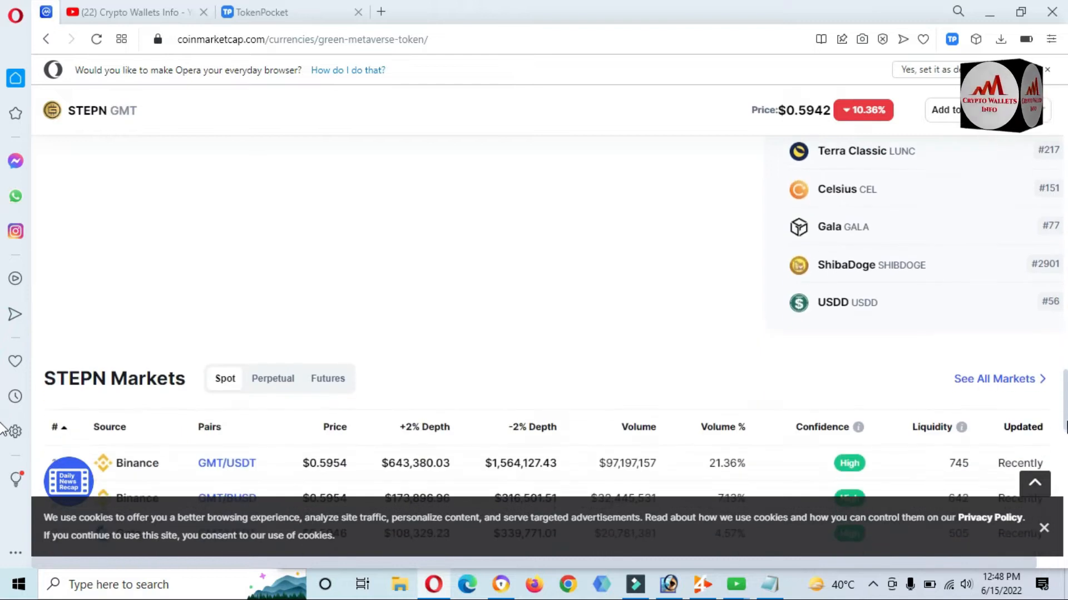
{"action": "scroll", "scroll_direction": "down", "scroll_amount": 3}
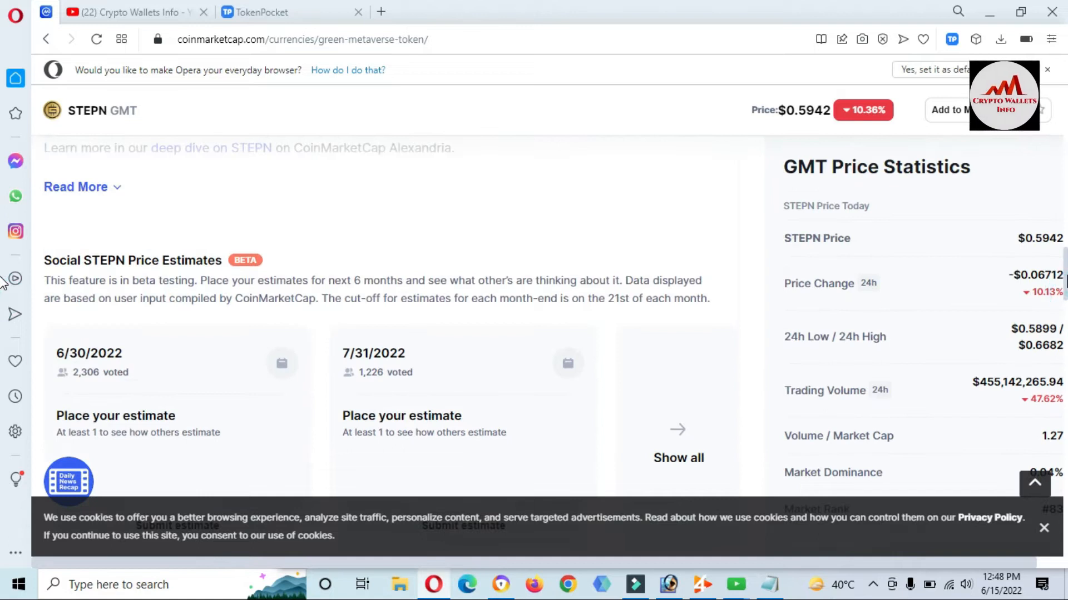
{"action": "scroll", "scroll_direction": "up", "scroll_amount": 3}
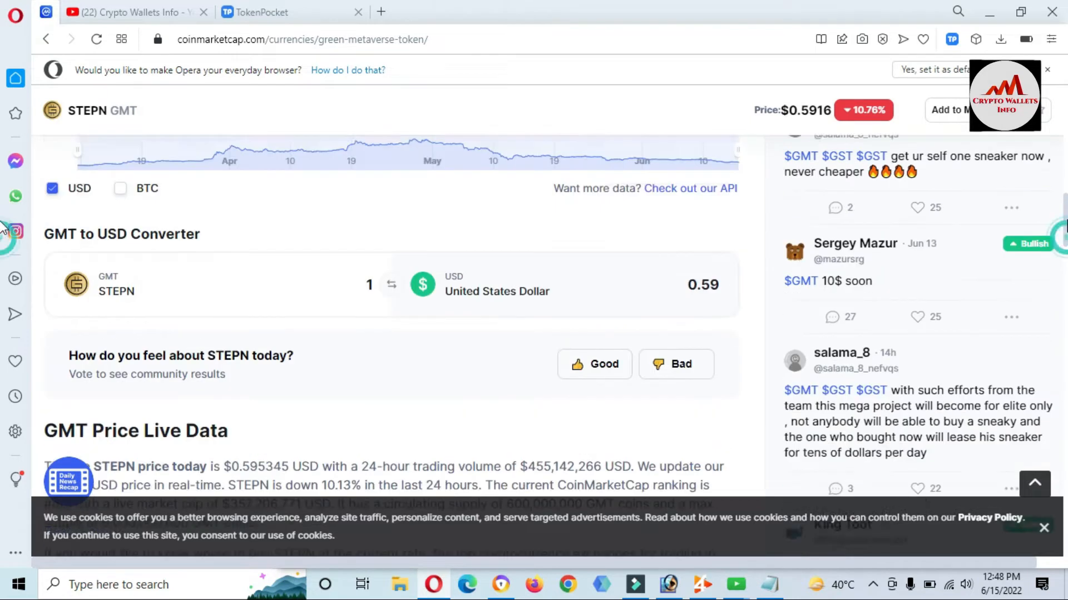
{"action": "scroll", "scroll_direction": "down", "scroll_amount": 3}
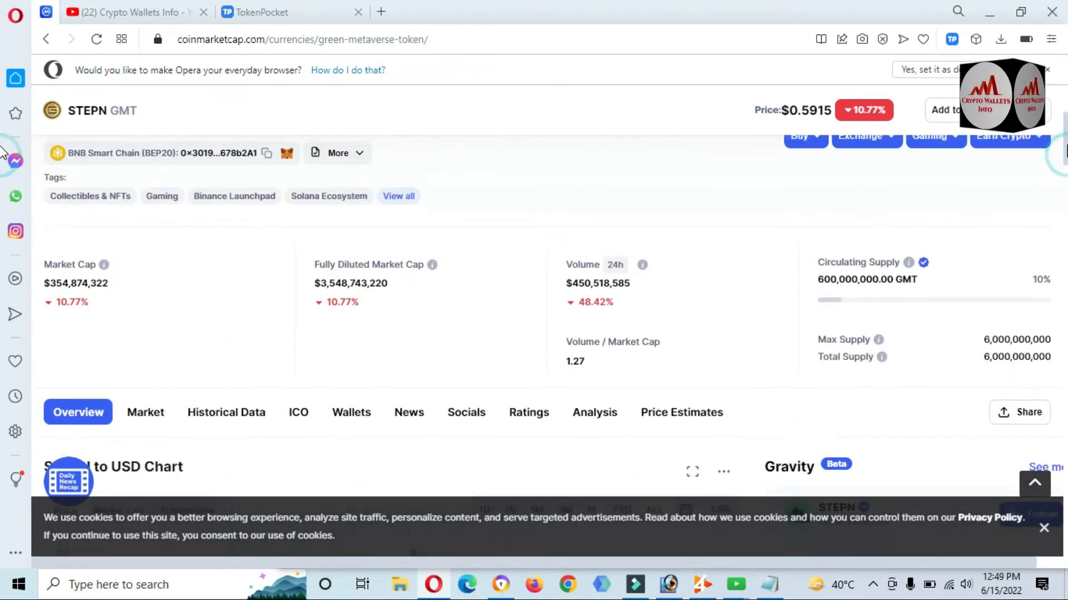
{"action": "scroll", "scroll_direction": "down", "scroll_amount": 3}
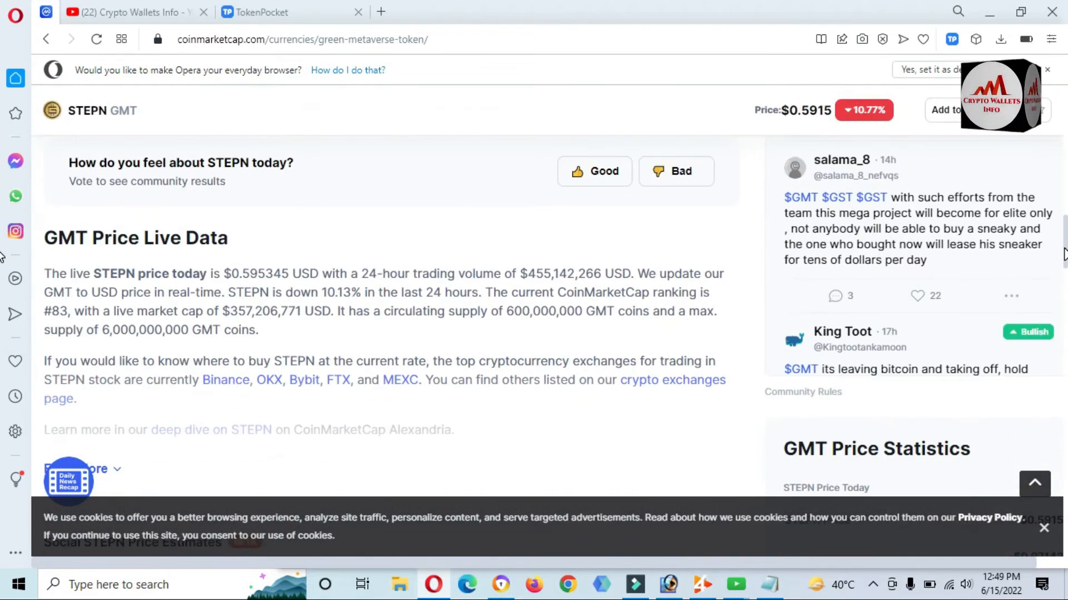
{"action": "scroll", "scroll_direction": "down", "scroll_amount": 3}
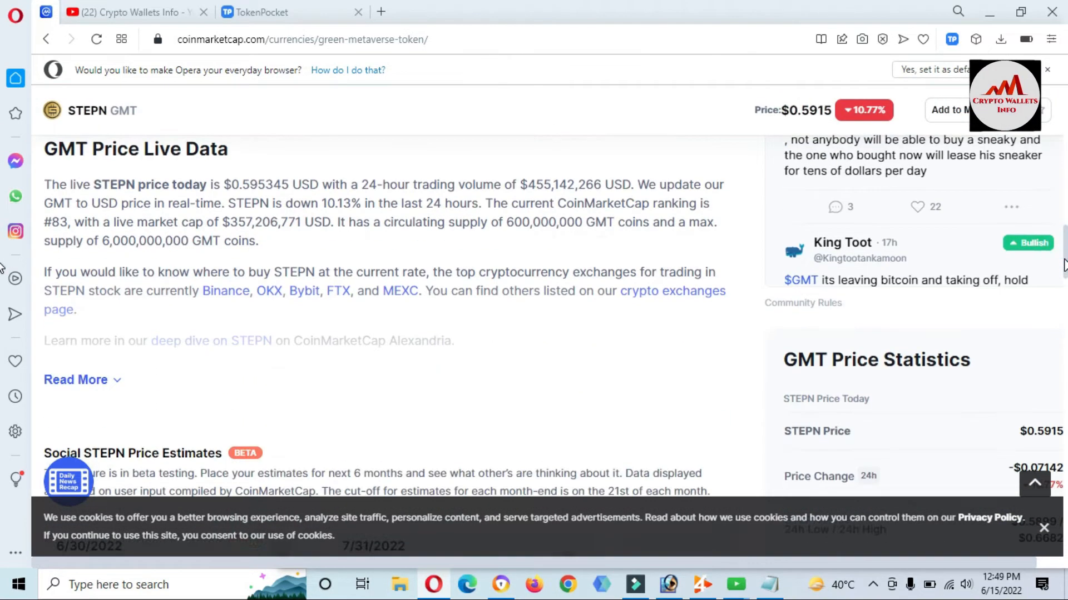
{"action": "scroll", "scroll_direction": "down", "scroll_amount": 3}
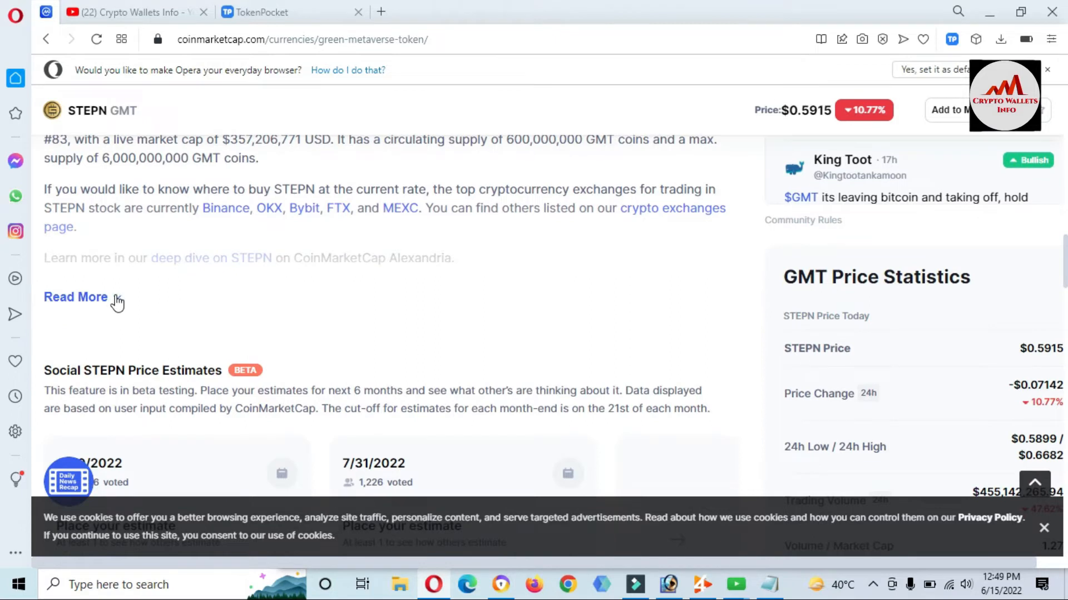
{"action": "left_click", "coordinate": [74, 297]}
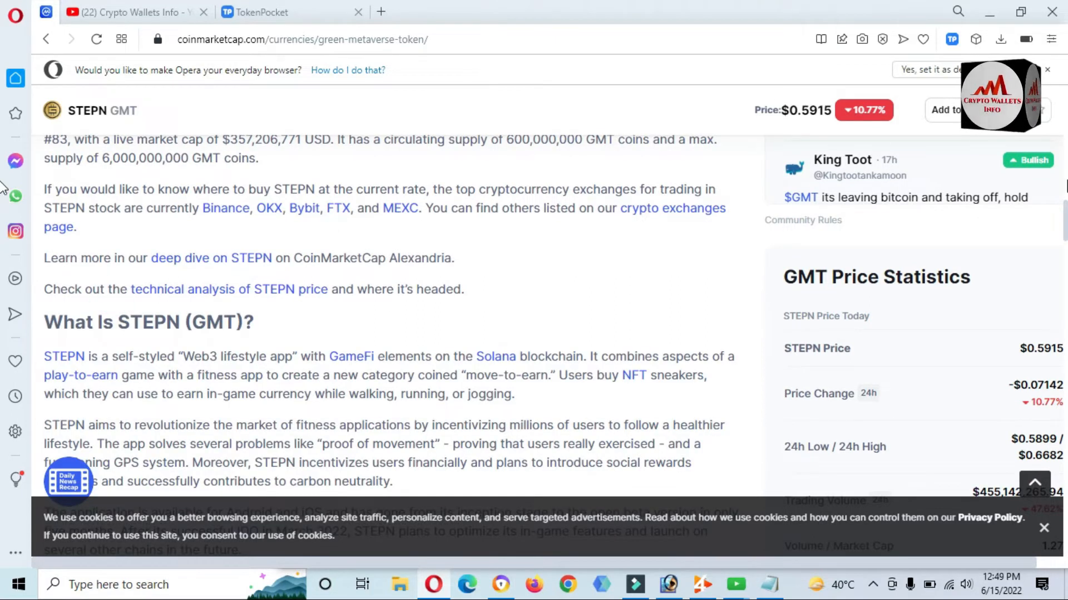
{"action": "scroll", "scroll_direction": "down", "scroll_amount": 3}
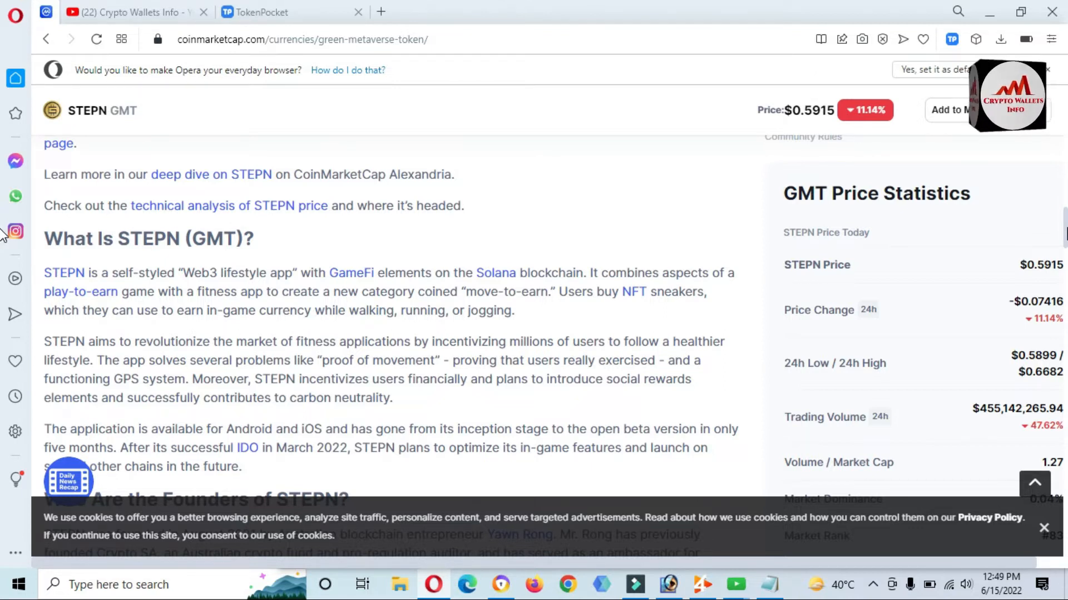
{"action": "scroll", "scroll_direction": "up", "scroll_amount": 3}
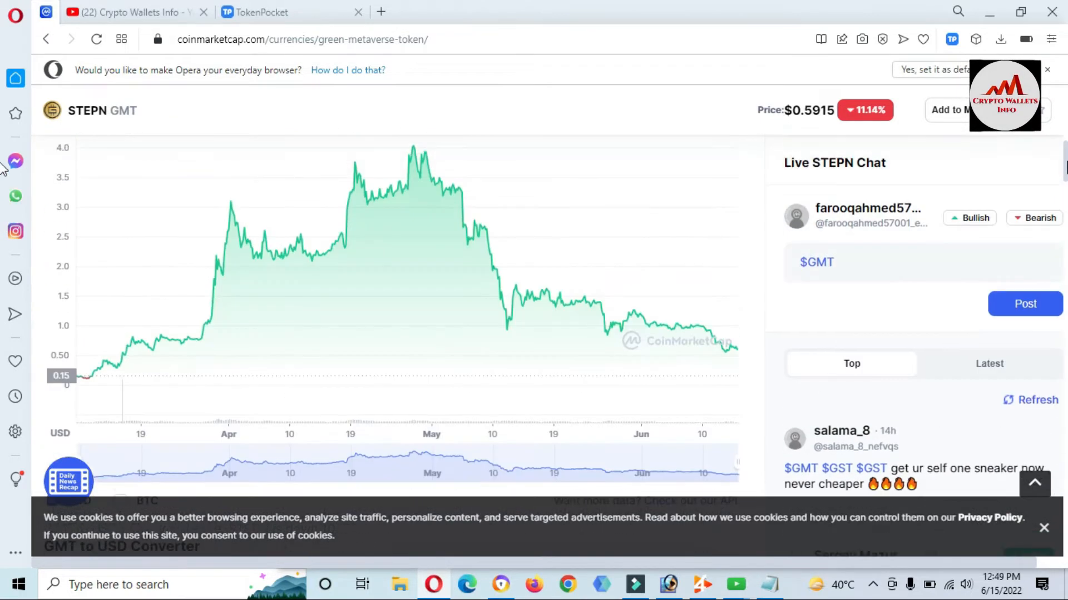
{"action": "scroll", "scroll_direction": "down", "scroll_amount": 3}
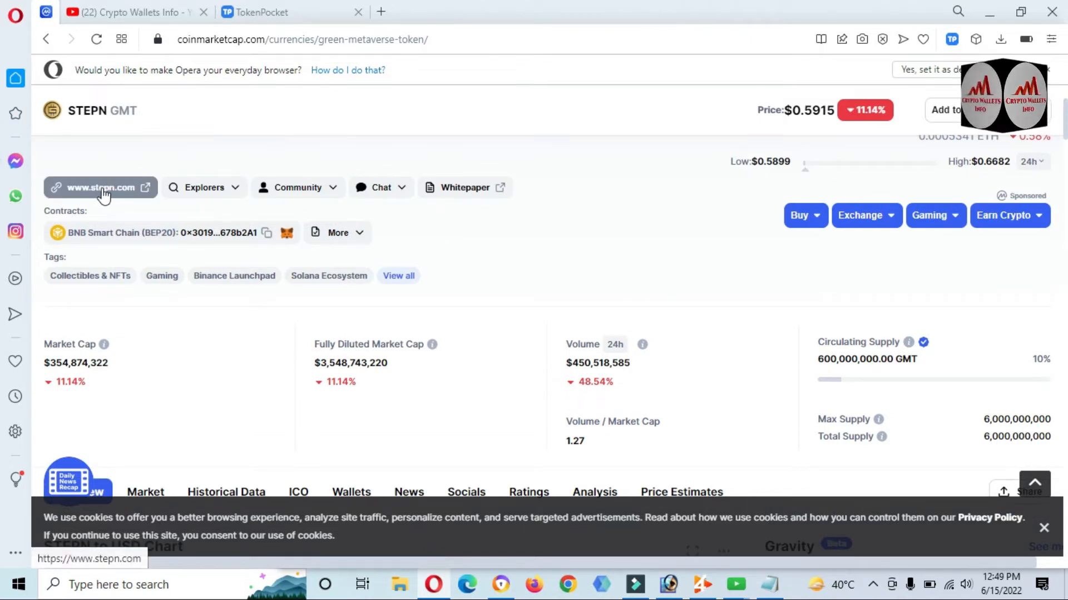
{"action": "left_click", "coordinate": [100, 187]}
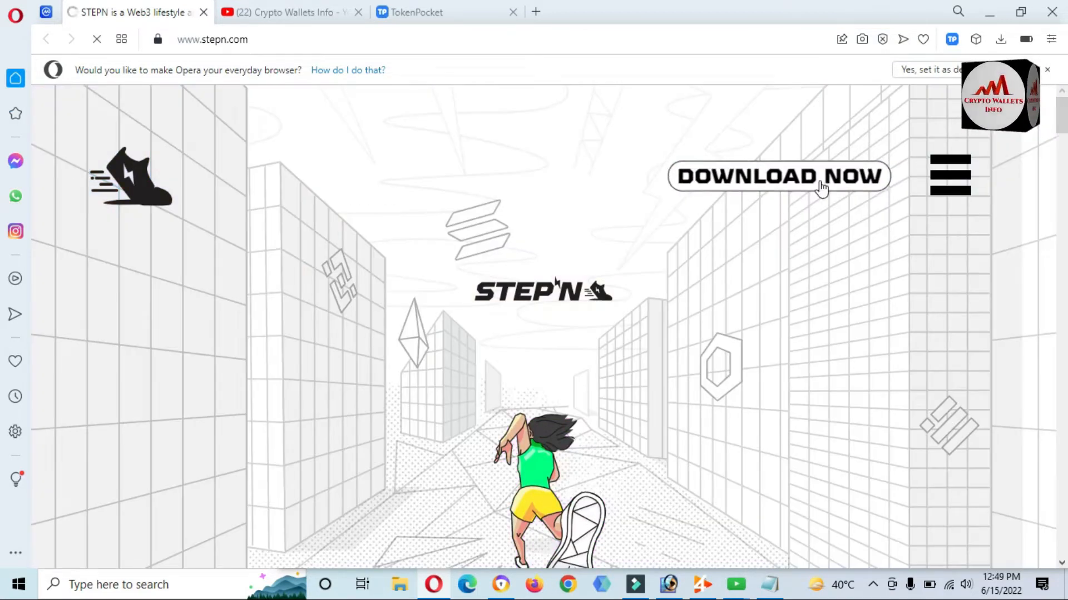
{"action": "left_click", "coordinate": [778, 177]}
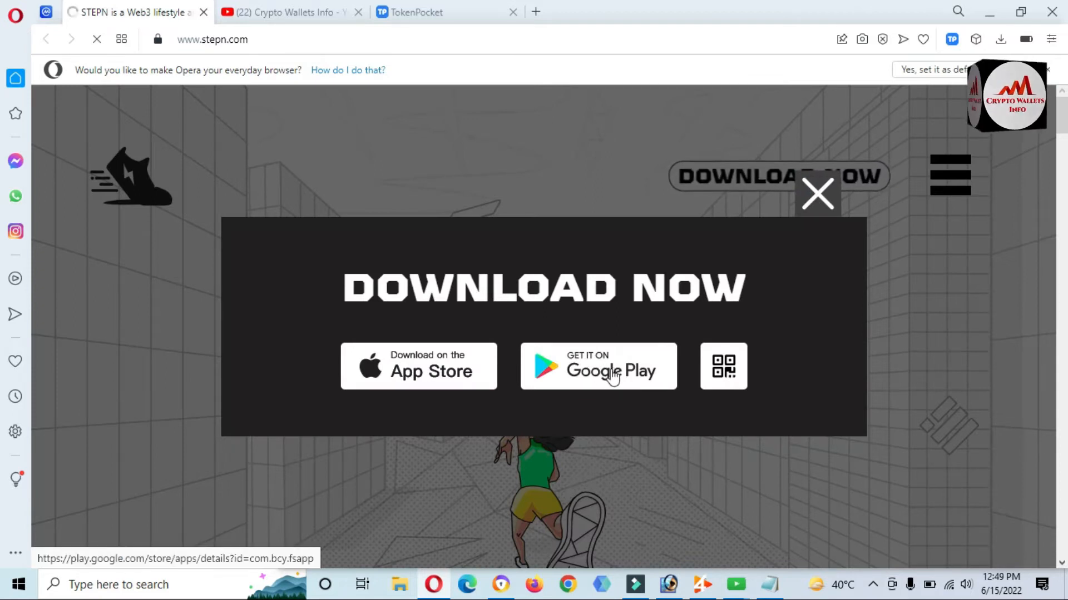
{"action": "mouse_move", "coordinate": [407, 378]}
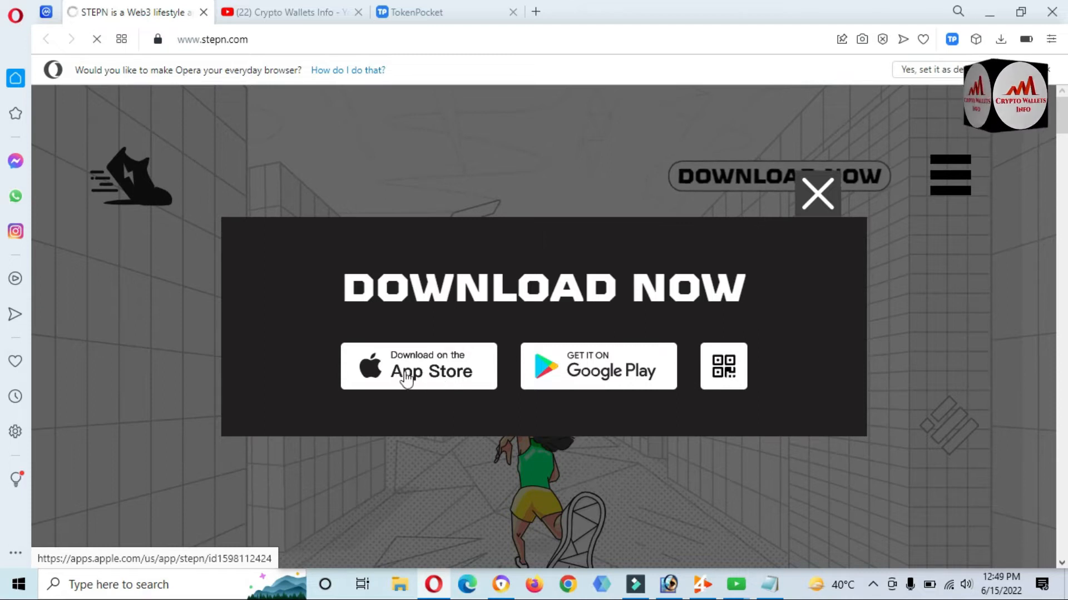
{"action": "mouse_move", "coordinate": [817, 196]}
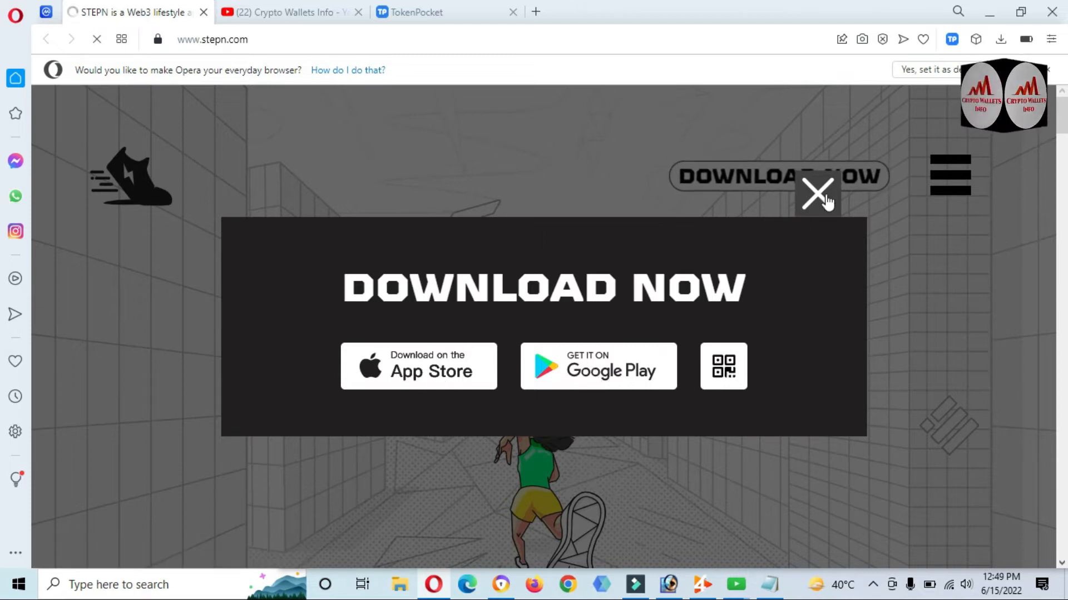
{"action": "left_click", "coordinate": [818, 194]}
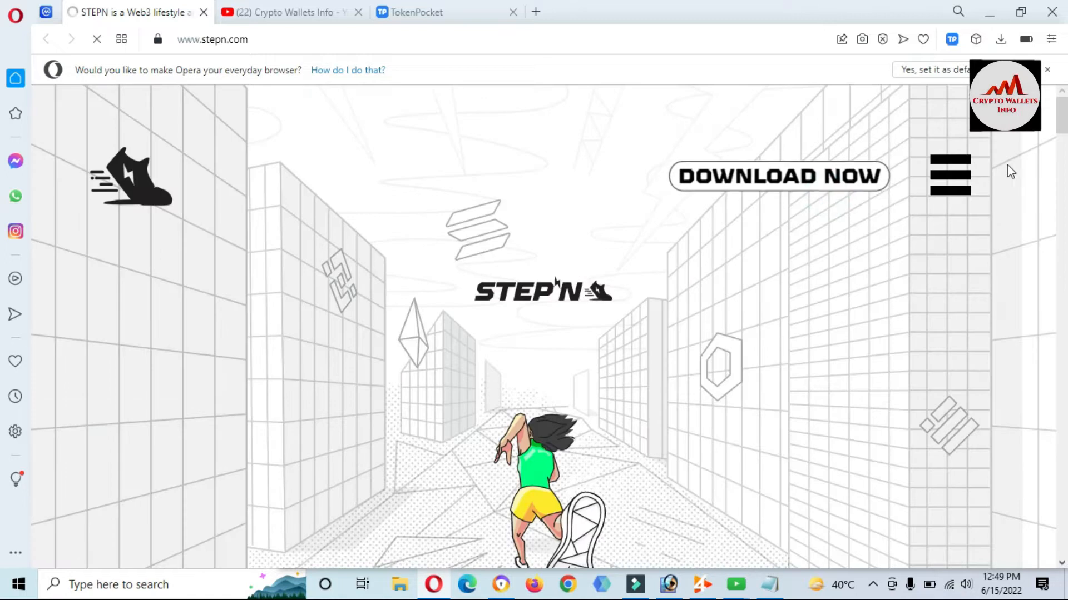
{"action": "scroll", "scroll_direction": "down", "scroll_amount": 3}
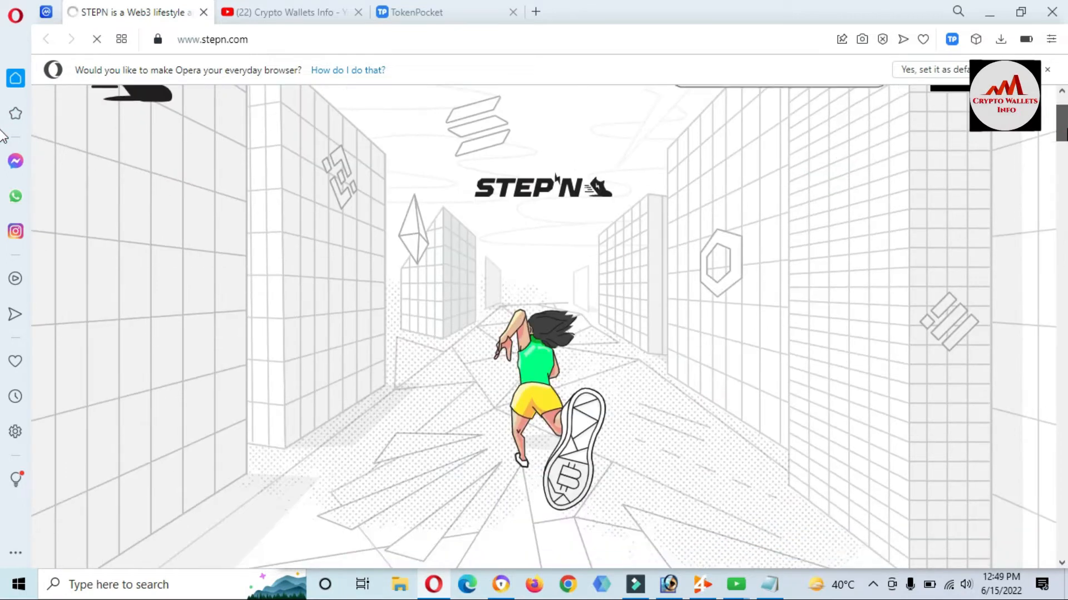
{"action": "scroll", "scroll_direction": "down", "scroll_amount": 3}
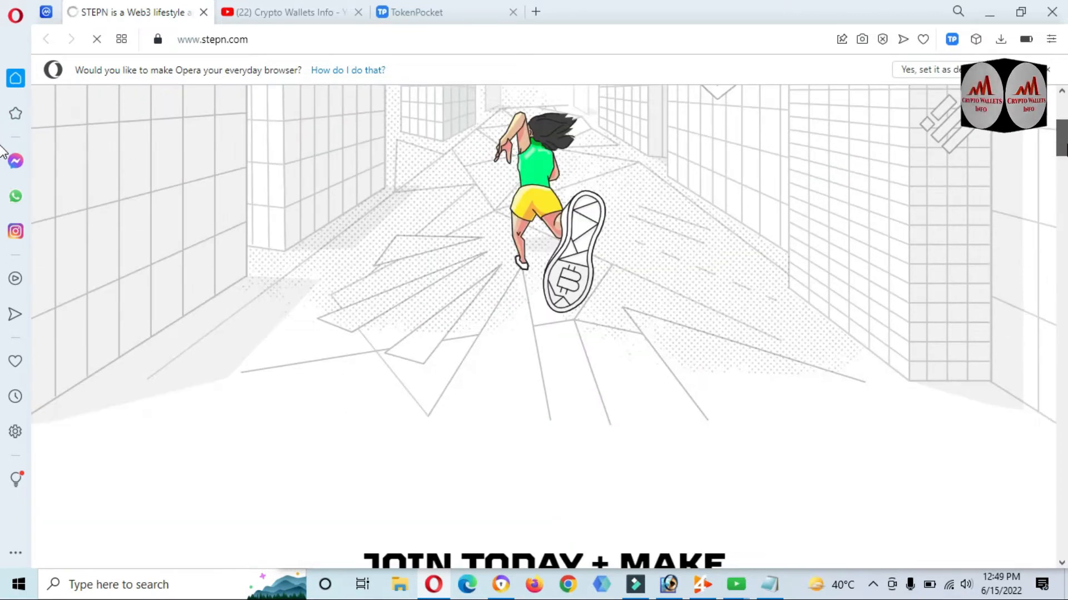
{"action": "scroll", "scroll_direction": "down", "scroll_amount": 3}
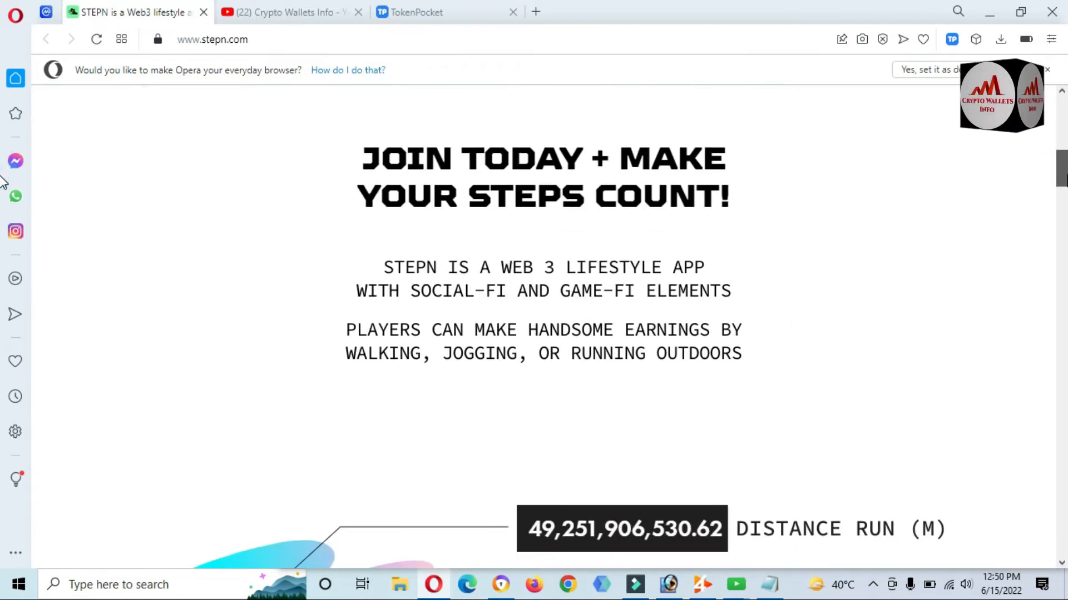
{"action": "scroll", "scroll_direction": "down", "scroll_amount": 3}
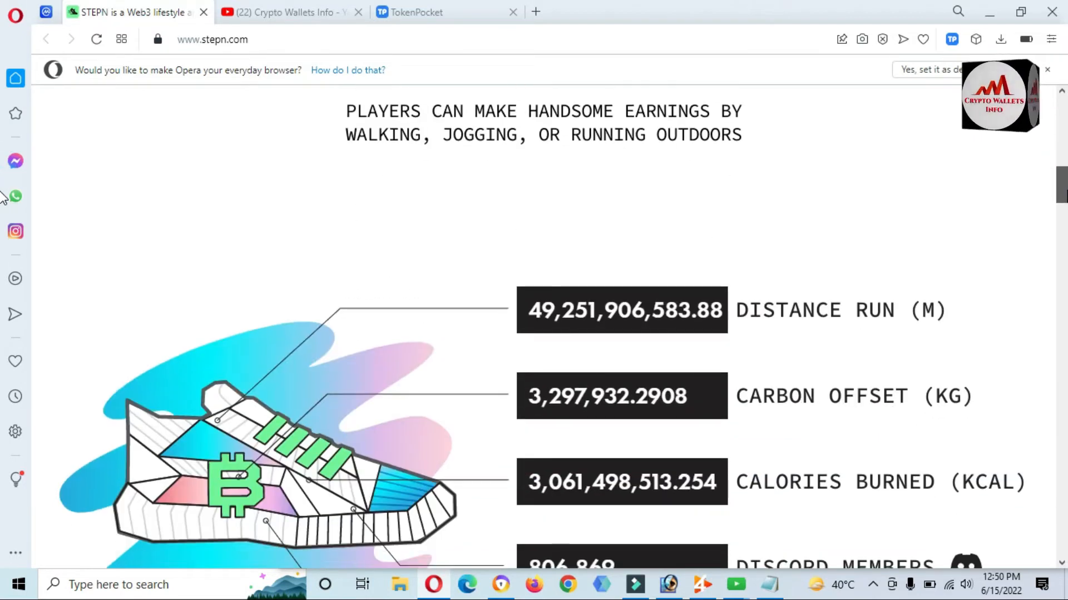
{"action": "scroll", "scroll_direction": "down", "scroll_amount": 3}
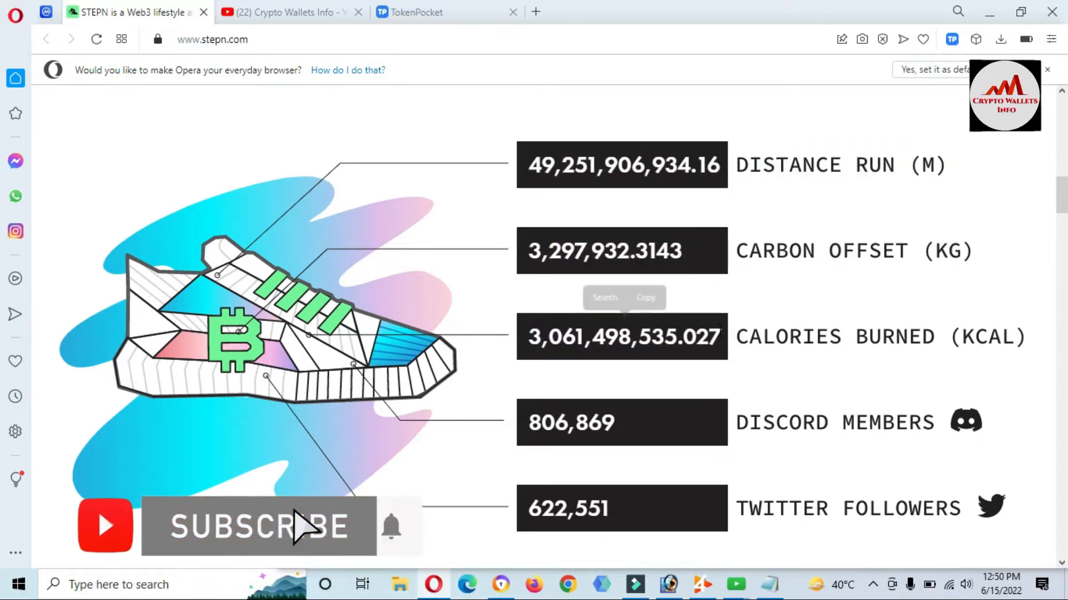
{"action": "scroll", "scroll_direction": "down", "scroll_amount": 3}
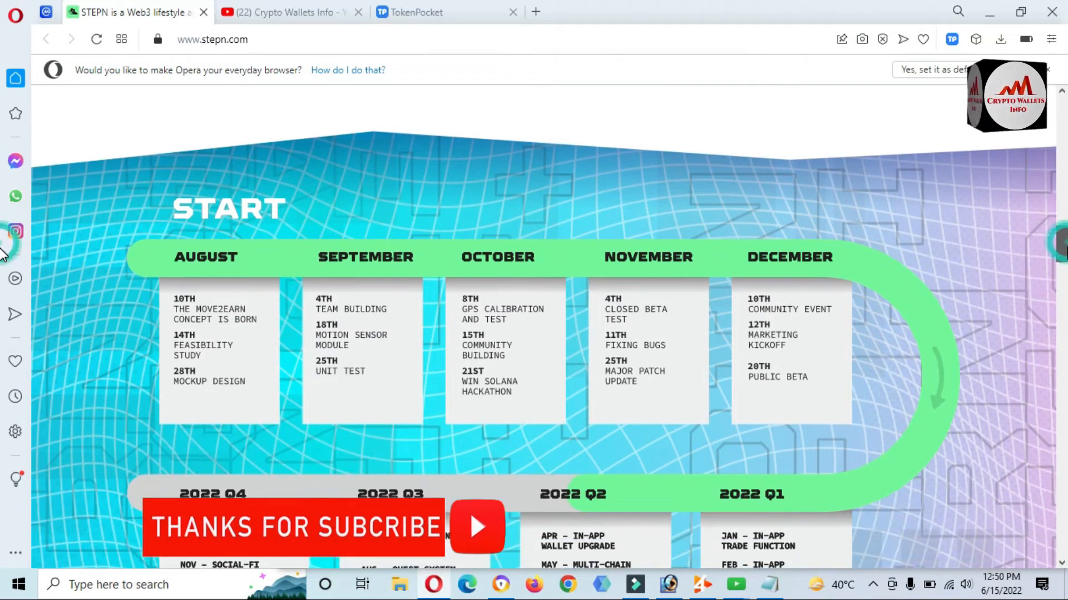
{"action": "scroll", "scroll_direction": "down", "scroll_amount": 3}
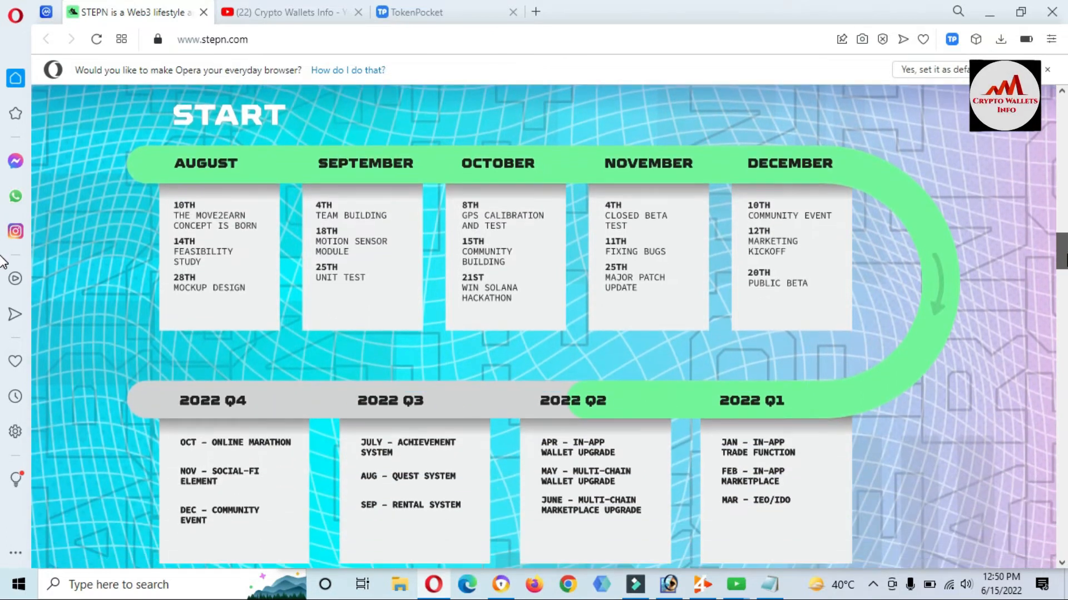
{"action": "scroll", "scroll_direction": "down", "scroll_amount": 3}
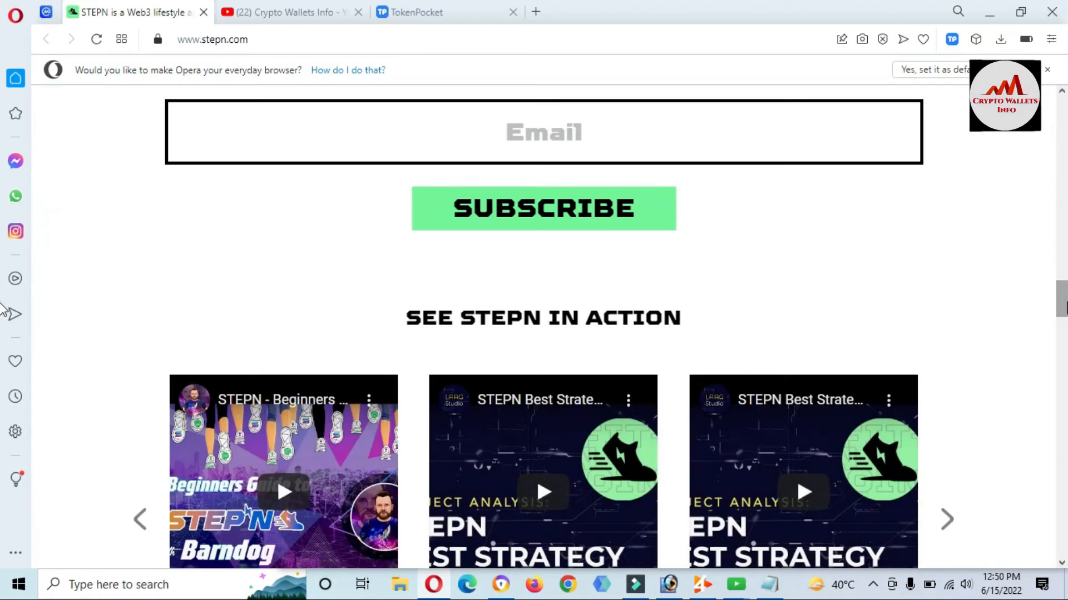
{"action": "scroll", "scroll_direction": "down", "scroll_amount": 3}
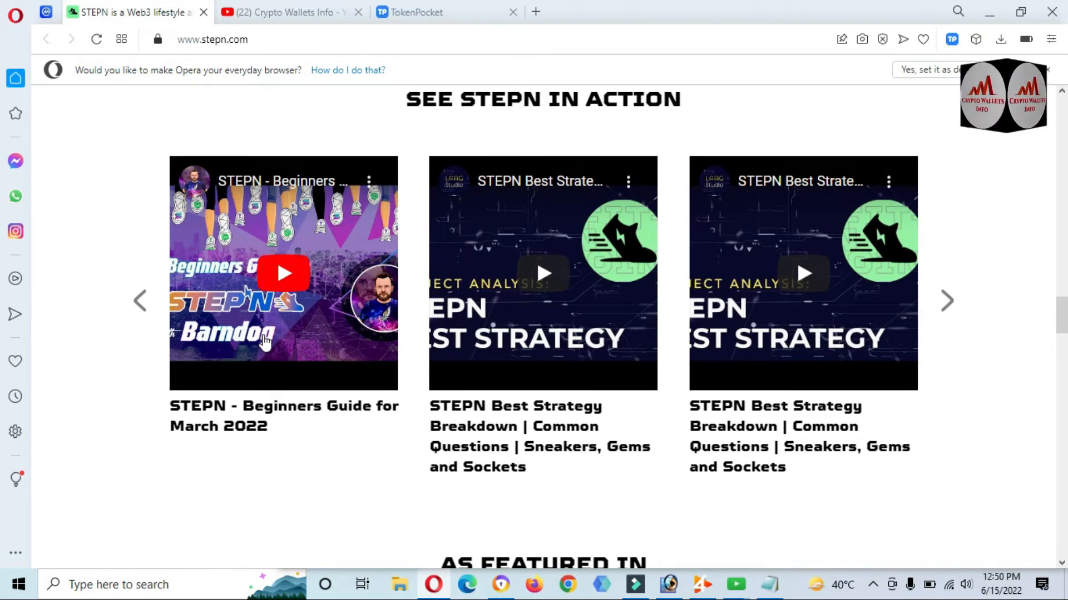
{"action": "scroll", "scroll_direction": "down", "scroll_amount": 3}
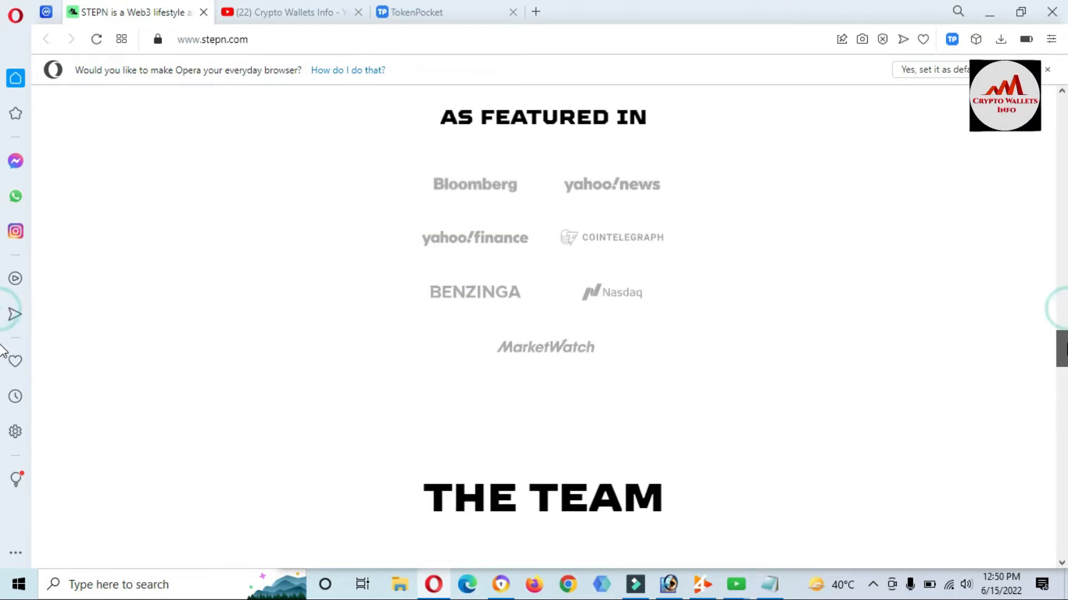
{"action": "scroll", "scroll_direction": "down", "scroll_amount": 3}
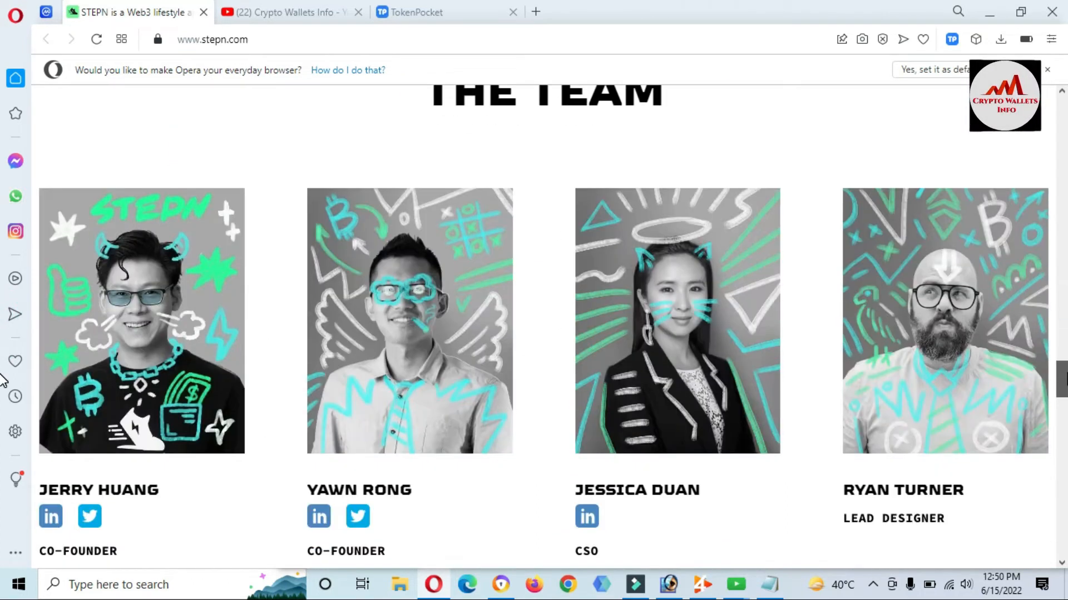
{"action": "scroll", "scroll_direction": "down", "scroll_amount": 3}
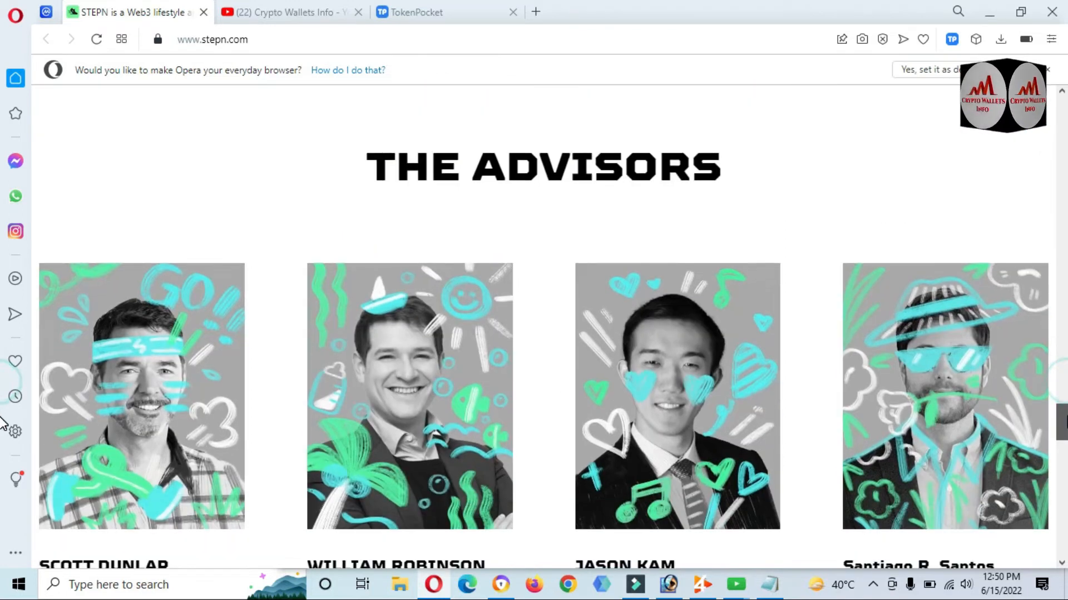
{"action": "scroll", "scroll_direction": "down", "scroll_amount": 3}
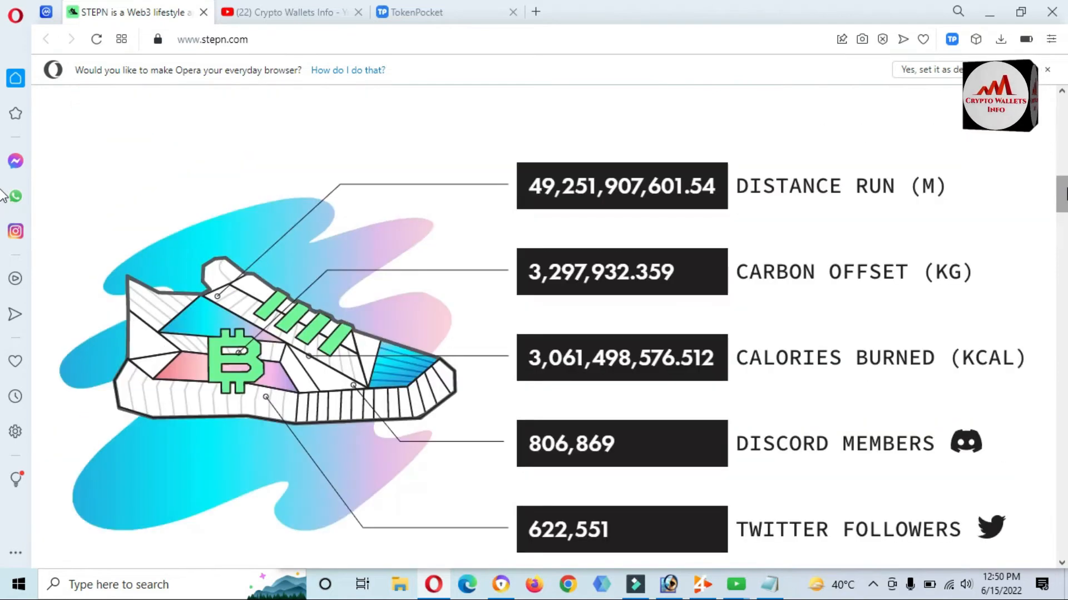
{"action": "scroll", "scroll_direction": "up", "scroll_amount": 3}
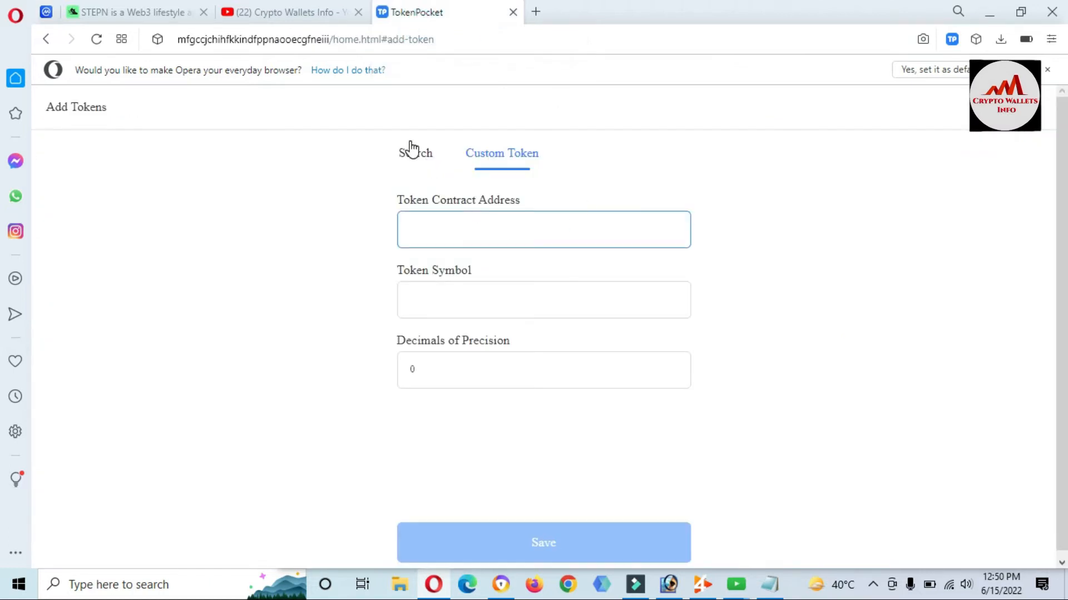
- Switch the wallet network from Ethereum Mainnet to BNB Chain
{"action": "left_click", "coordinate": [46, 39]}
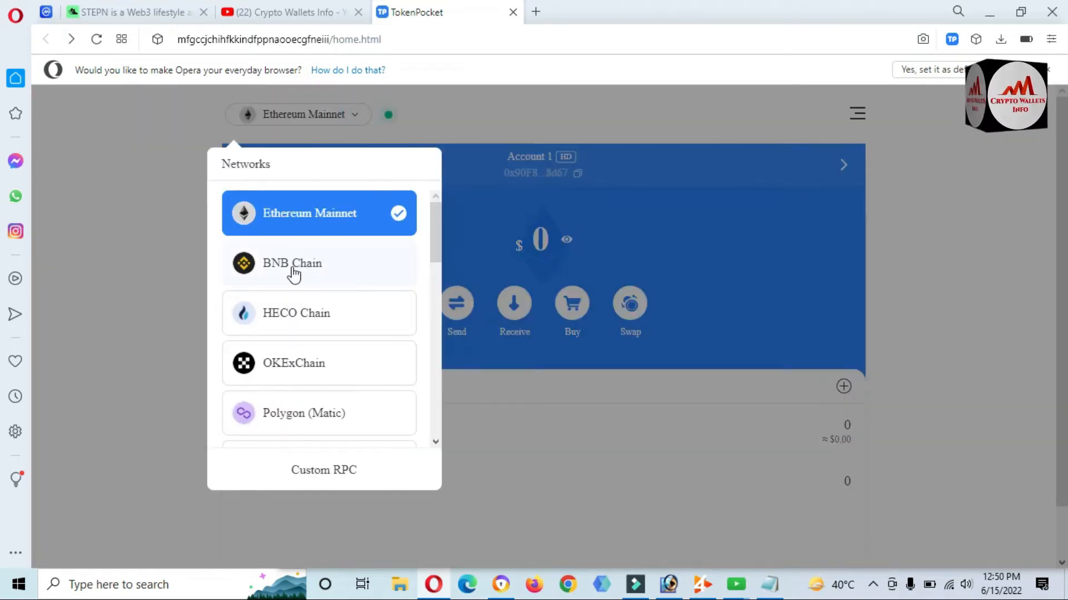
{"action": "left_click", "coordinate": [292, 263]}
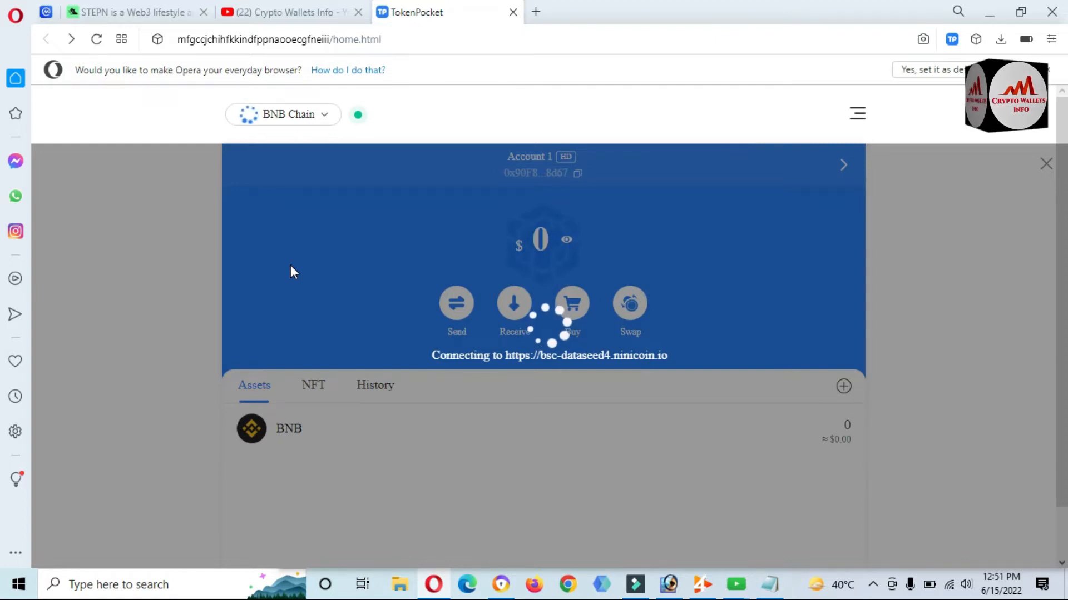
{"action": "mouse_move", "coordinate": [402, 277]}
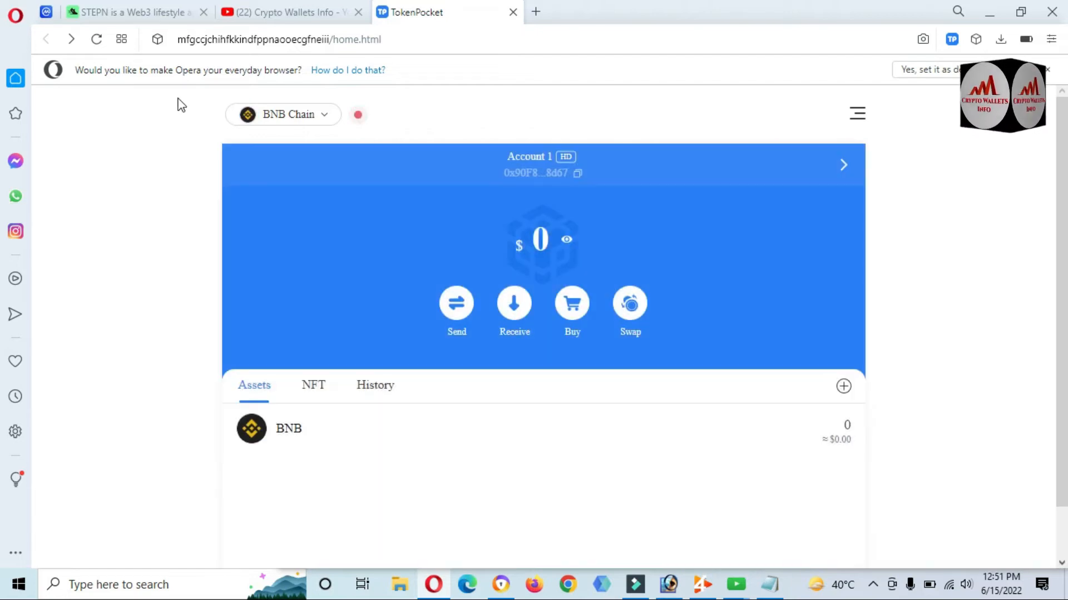
- Reopen the Custom Token form on BNB Chain, then go to the CoinMarketCap GMT page
{"action": "left_click", "coordinate": [843, 386]}
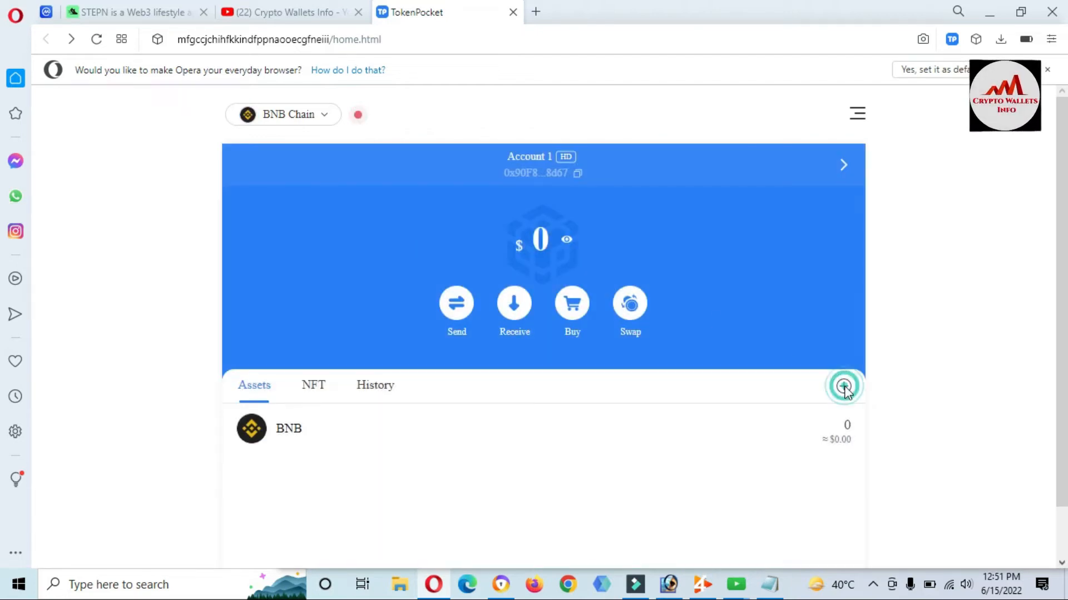
{"action": "left_click", "coordinate": [844, 387]}
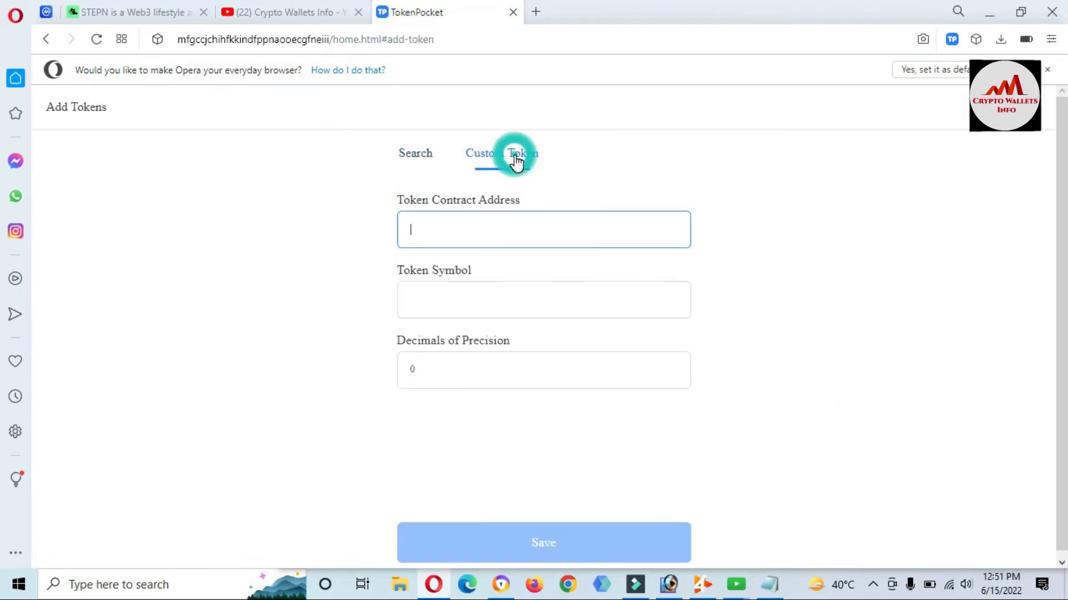
{"action": "left_click", "coordinate": [501, 152]}
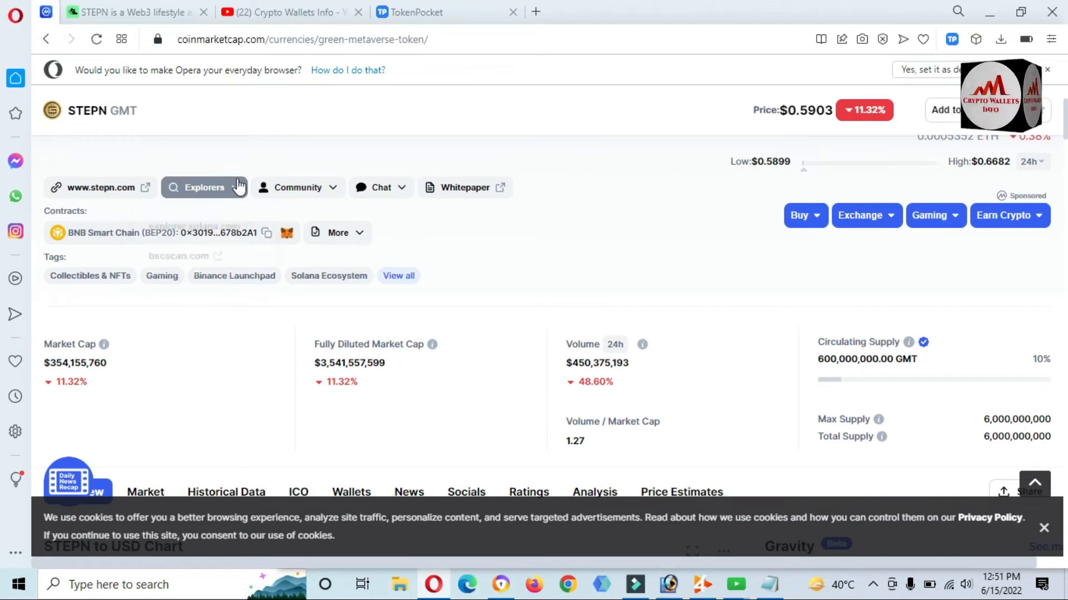
- Copy the GMT contract address from BscScan's Green Metaverse Token page and return to the wallet form
{"action": "left_click", "coordinate": [536, 12]}
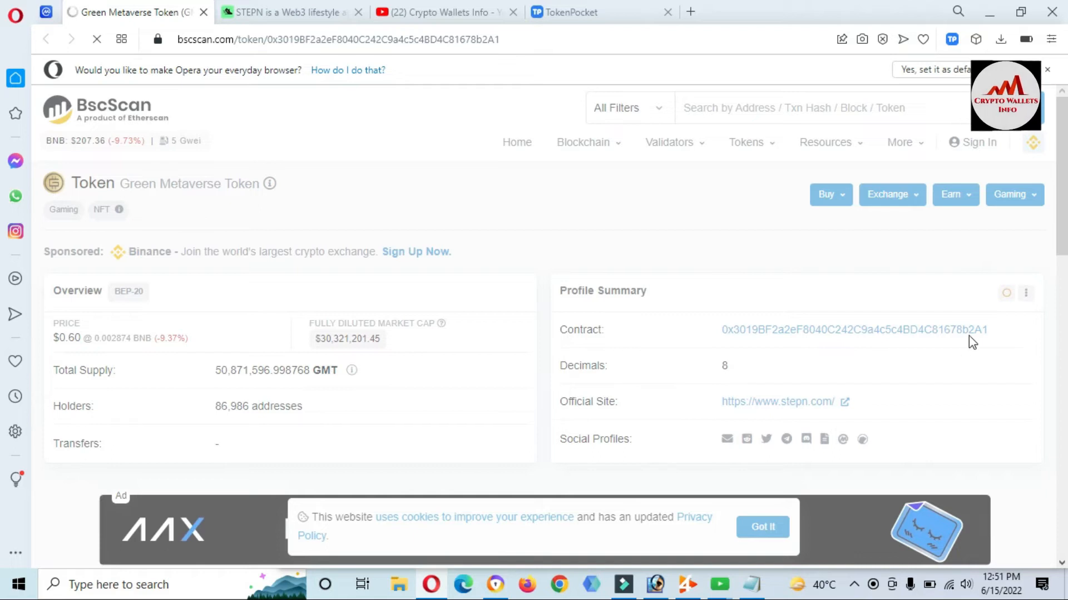
{"action": "left_click", "coordinate": [1005, 292]}
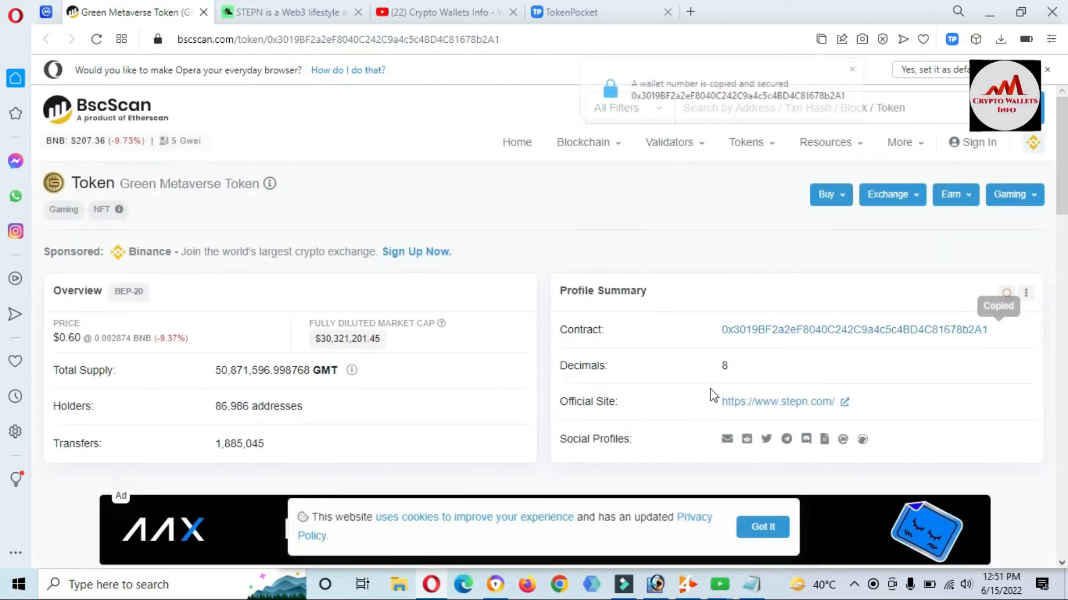
{"action": "left_click", "coordinate": [582, 12]}
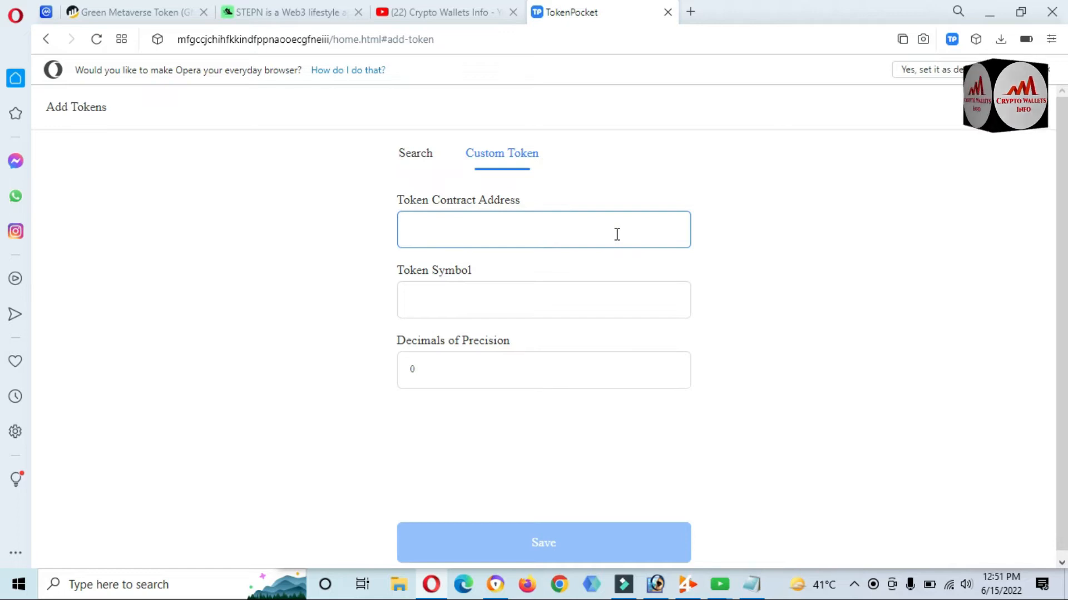
- Add the GST token from the Hot Tokens search list, then return to CoinMarketCap's GMT page
{"action": "left_click", "coordinate": [544, 229]}
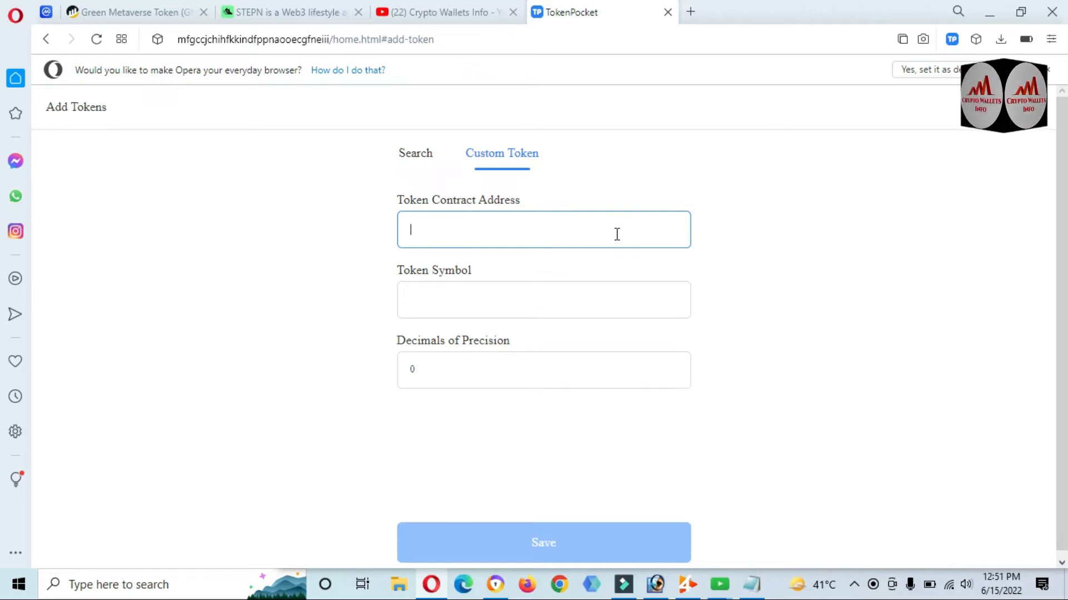
{"action": "left_click", "coordinate": [415, 153]}
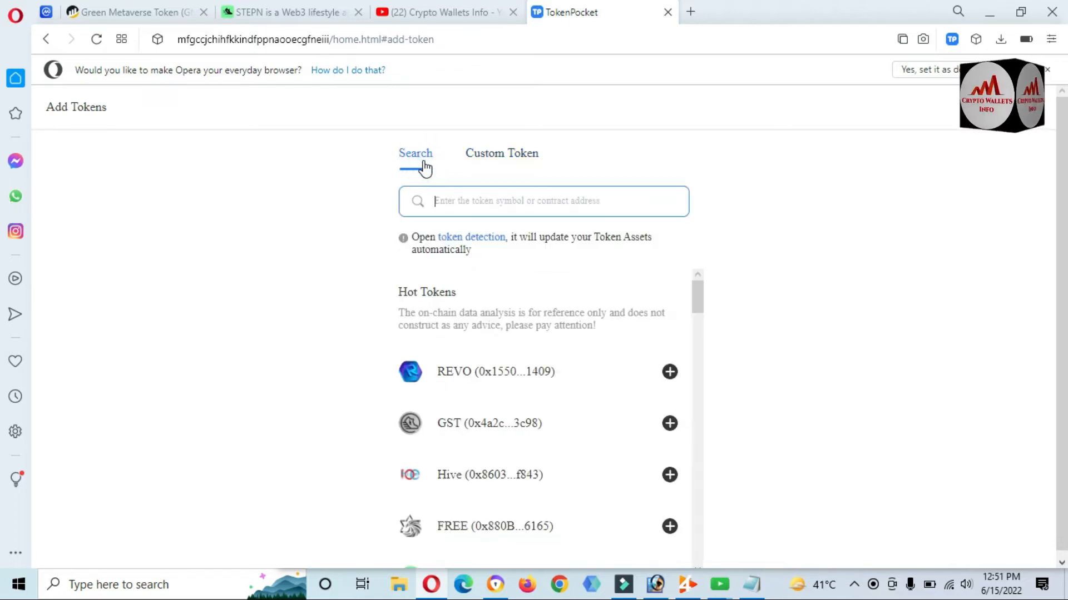
{"action": "mouse_move", "coordinate": [467, 442]}
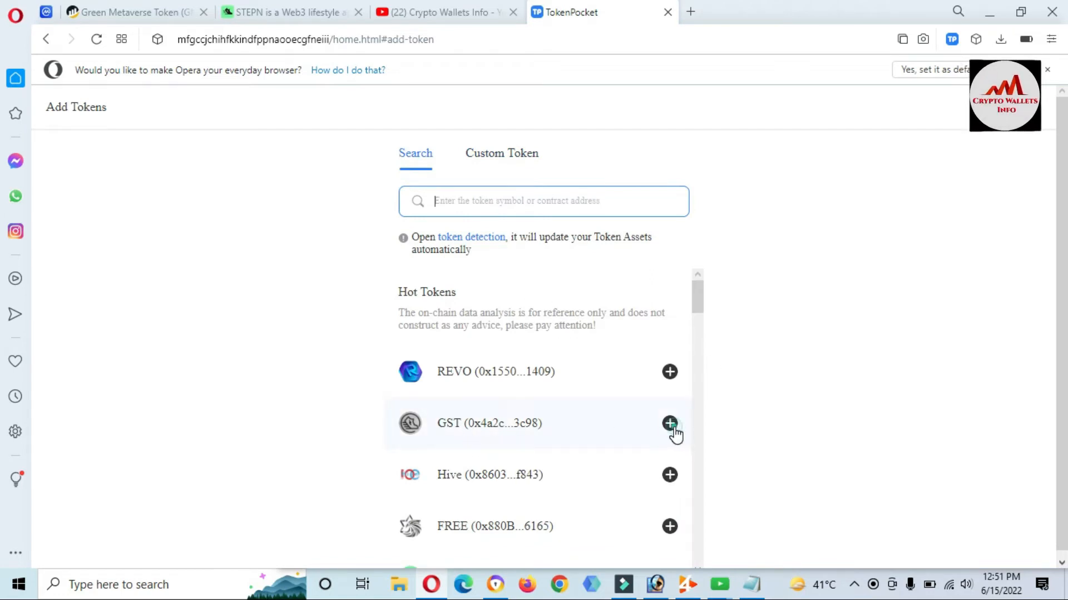
{"action": "left_click", "coordinate": [669, 423]}
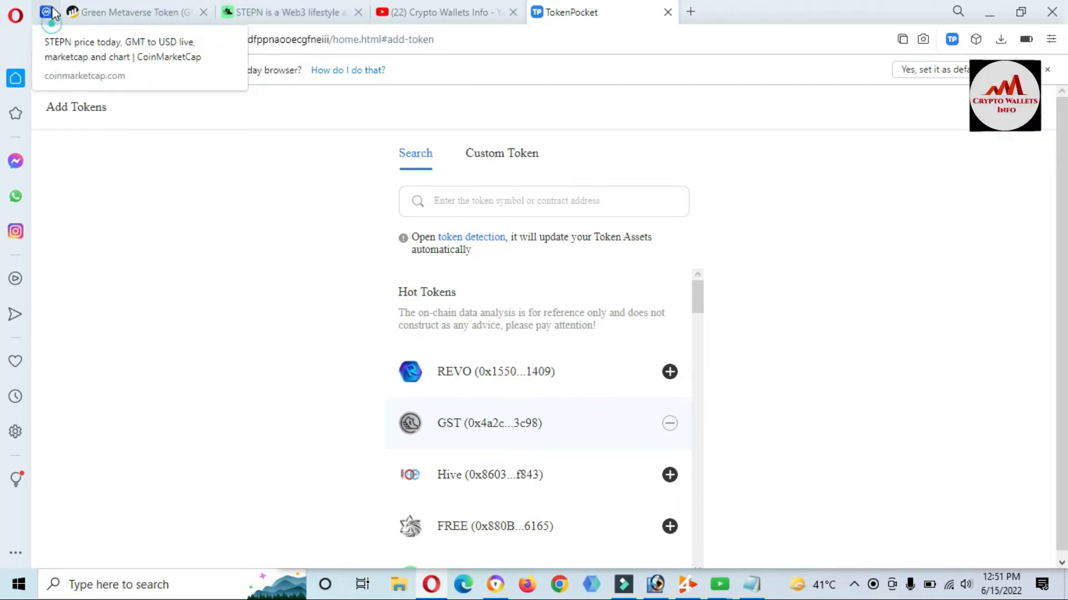
{"action": "left_click", "coordinate": [129, 13]}
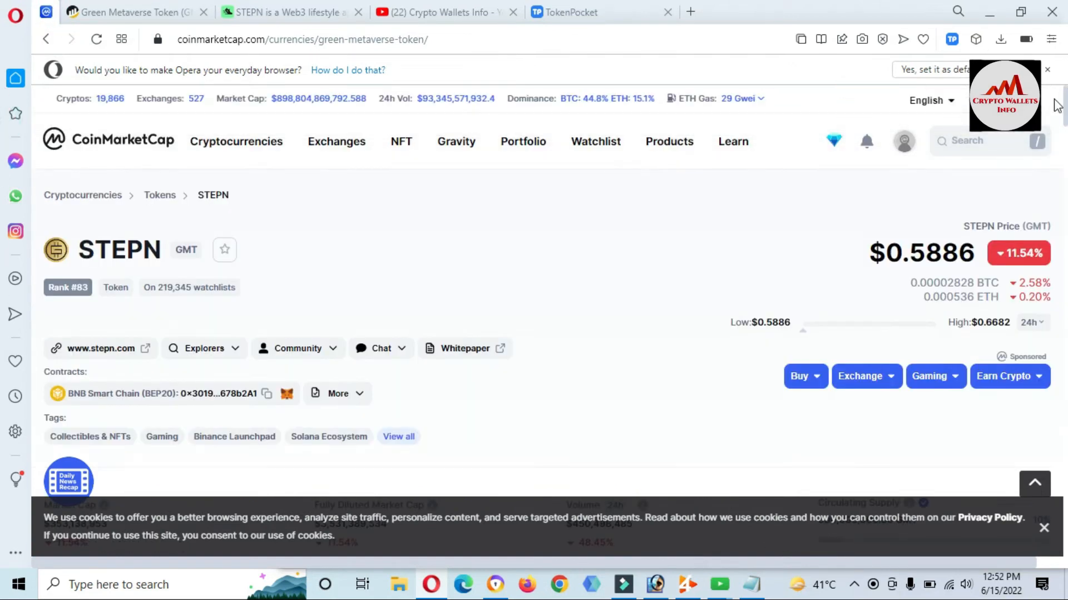
- Search for 'gmt' and add the GMT token with the 0x3019 contract to the asset list
{"action": "left_click", "coordinate": [603, 12]}
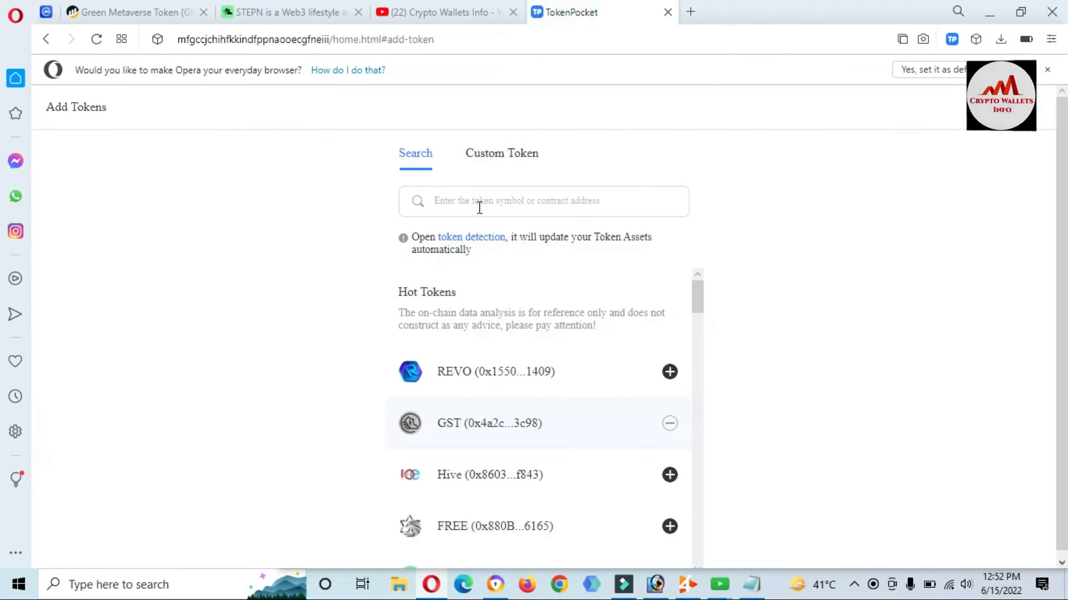
{"action": "type", "text": "g"}
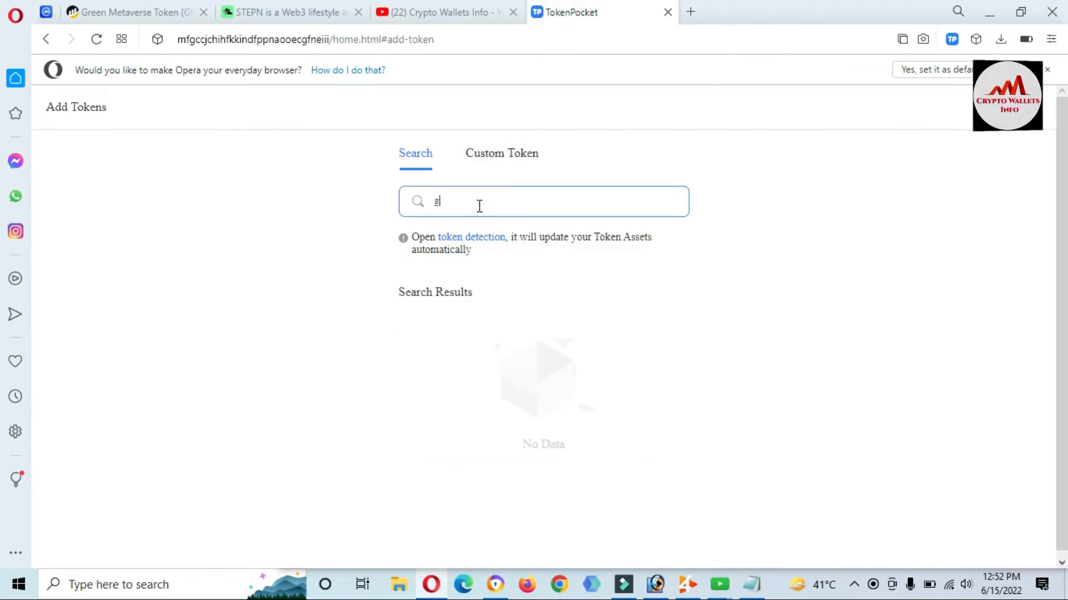
{"action": "type", "text": "mt"}
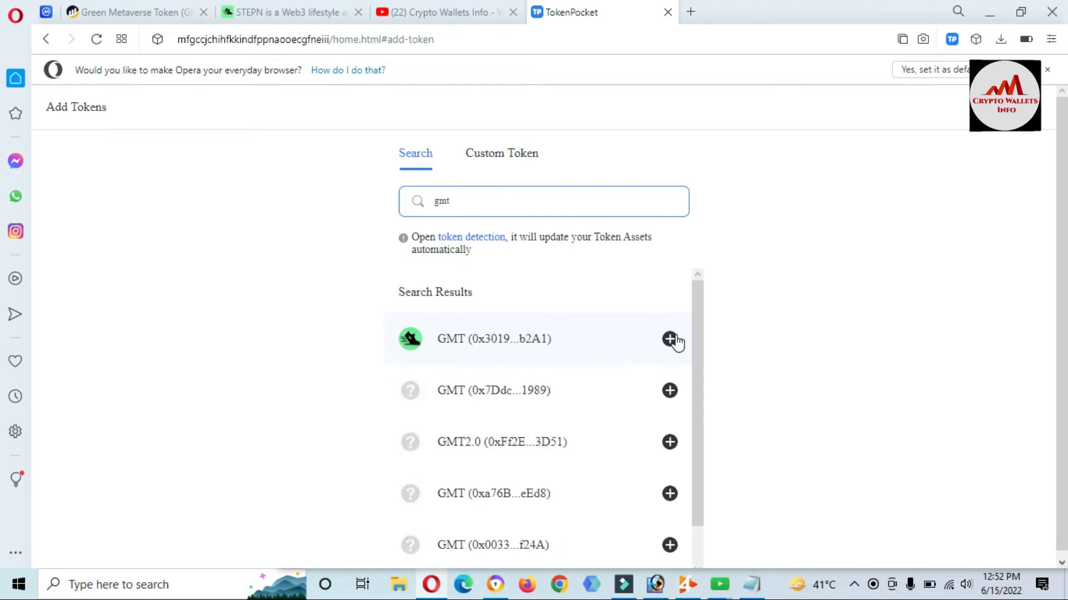
{"action": "left_click", "coordinate": [670, 339]}
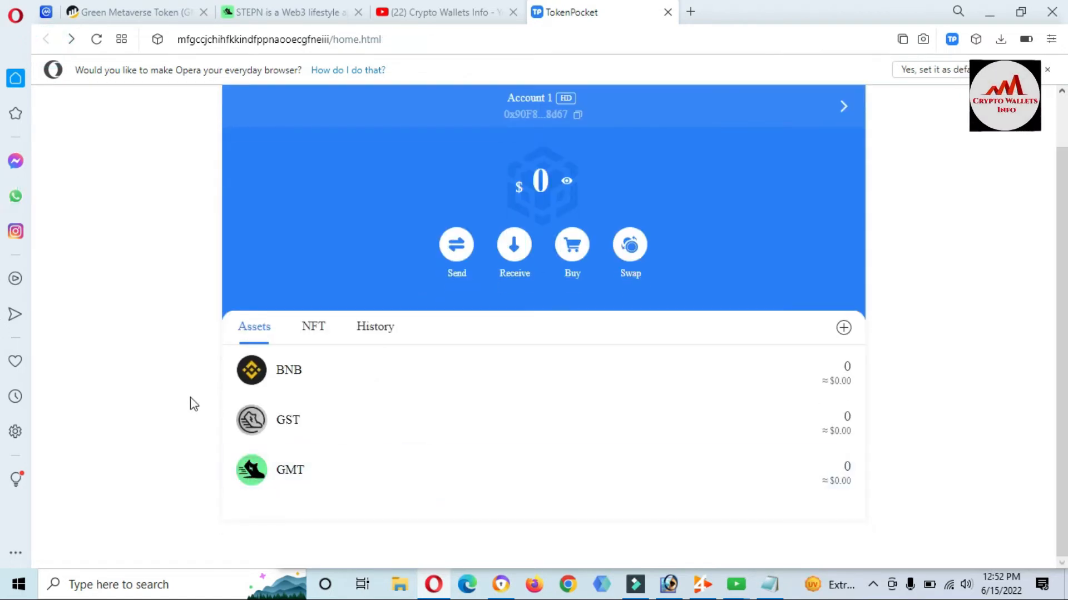
{"action": "mouse_move", "coordinate": [218, 430]}
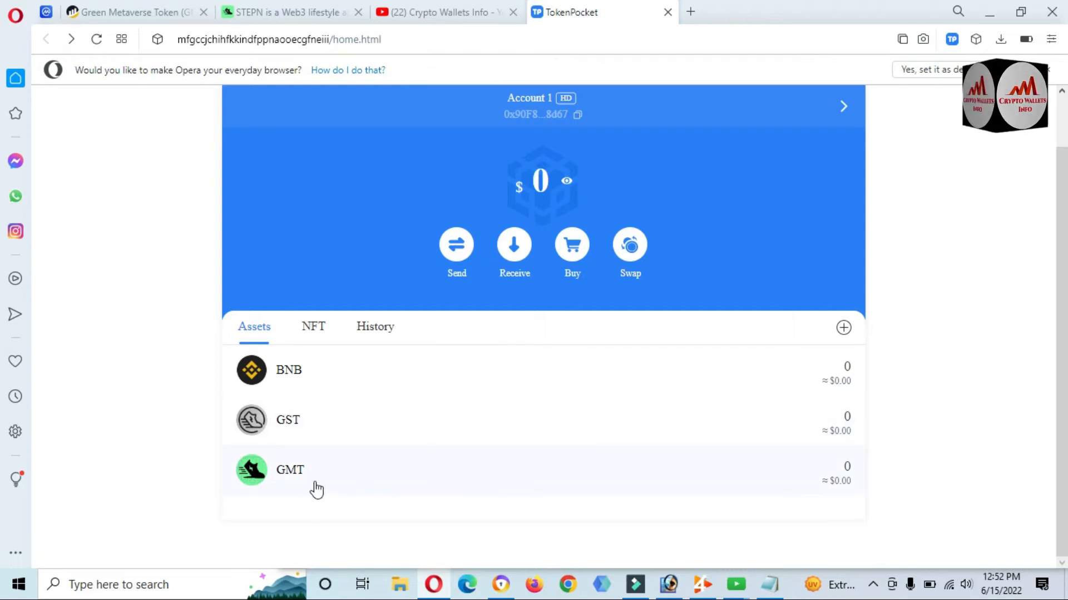
{"action": "left_click", "coordinate": [289, 469]}
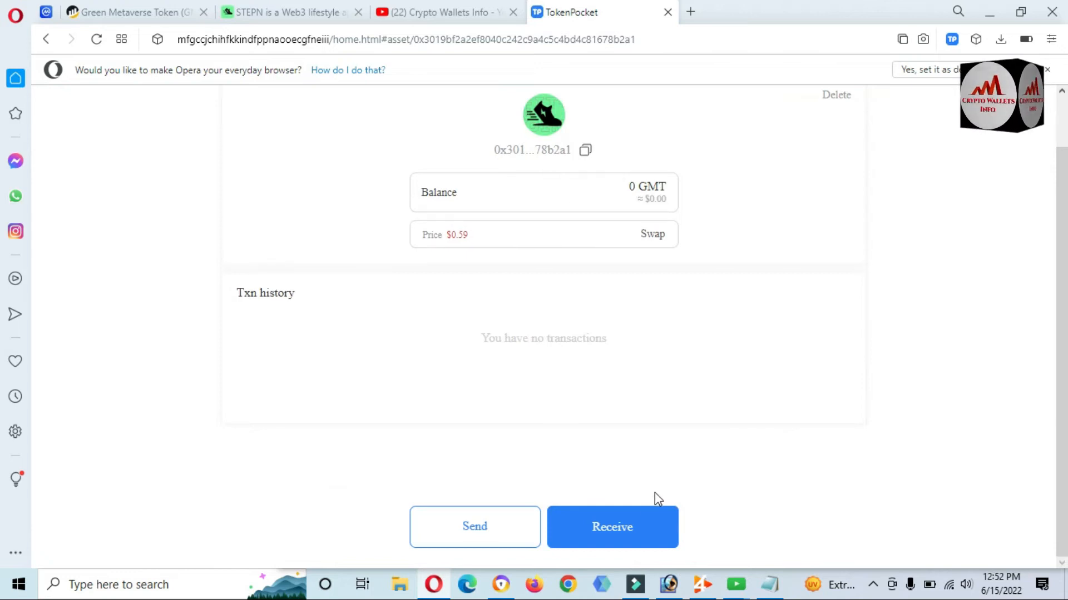
{"action": "left_click", "coordinate": [610, 526]}
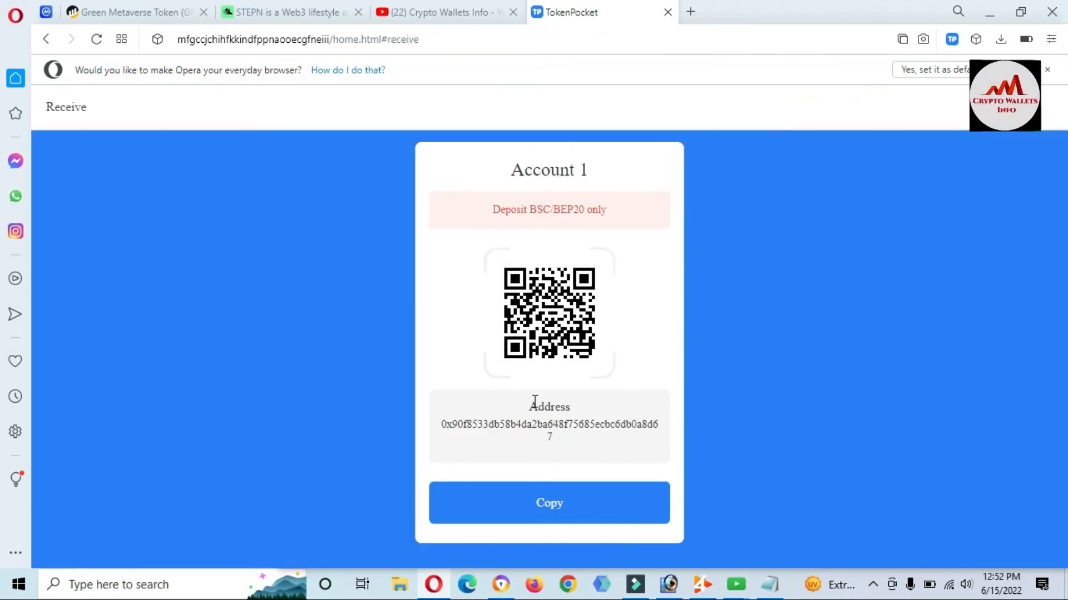
{"action": "double_click", "coordinate": [548, 423]}
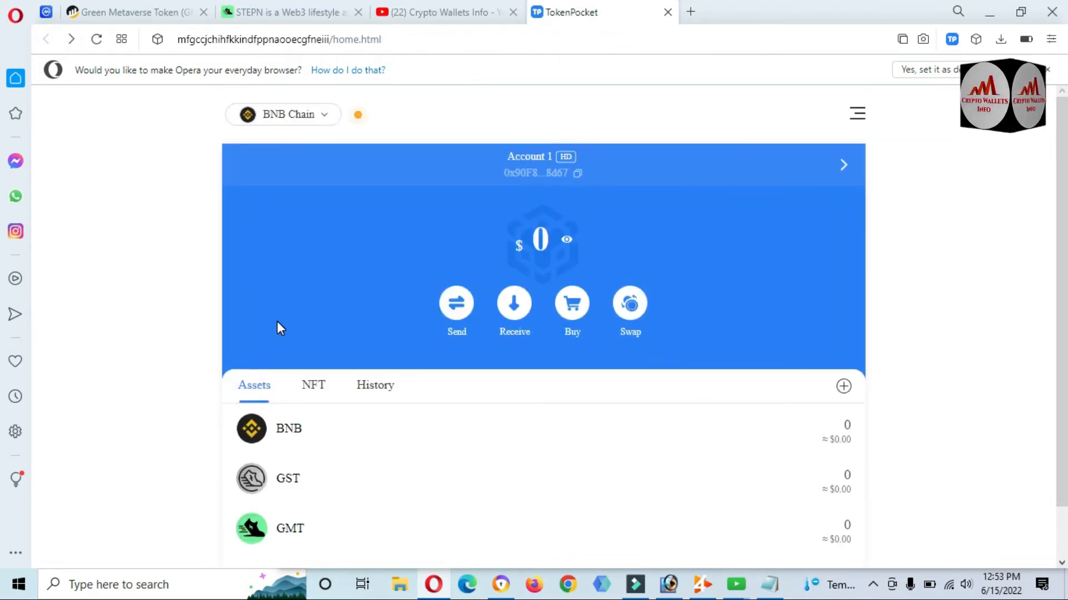
{"action": "mouse_move", "coordinate": [933, 151]}
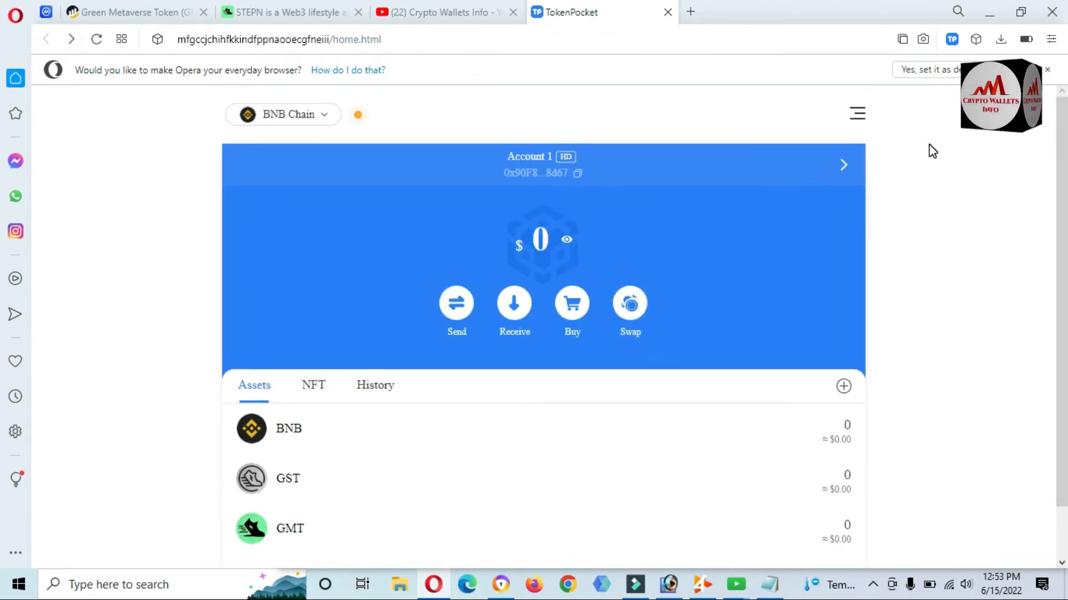
- Open Account 1's details and start exporting its private key, submitting the password
{"action": "left_click", "coordinate": [857, 114]}
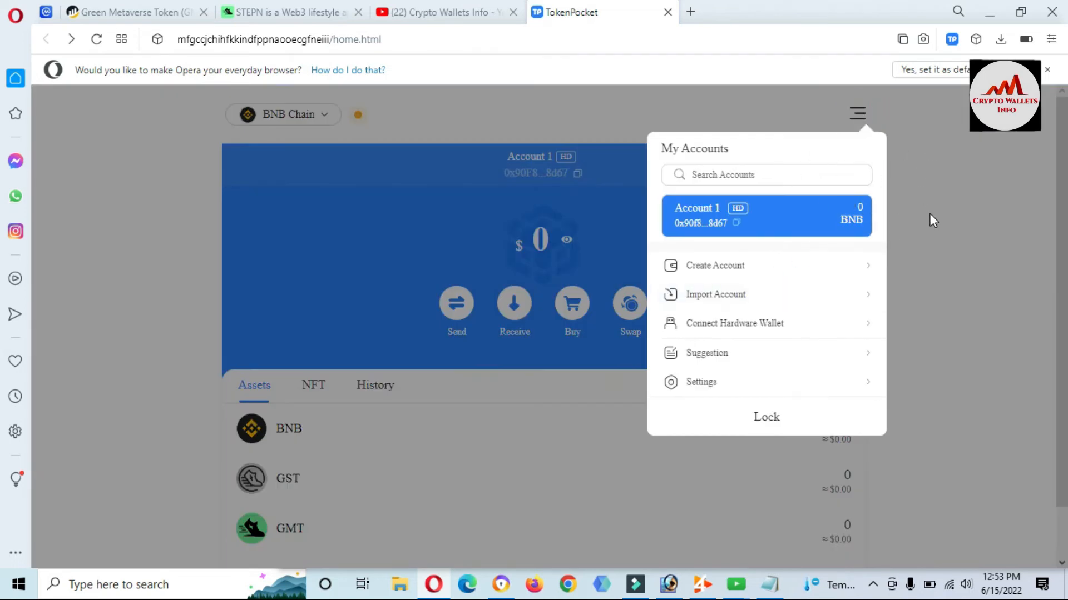
{"action": "left_click", "coordinate": [856, 114]}
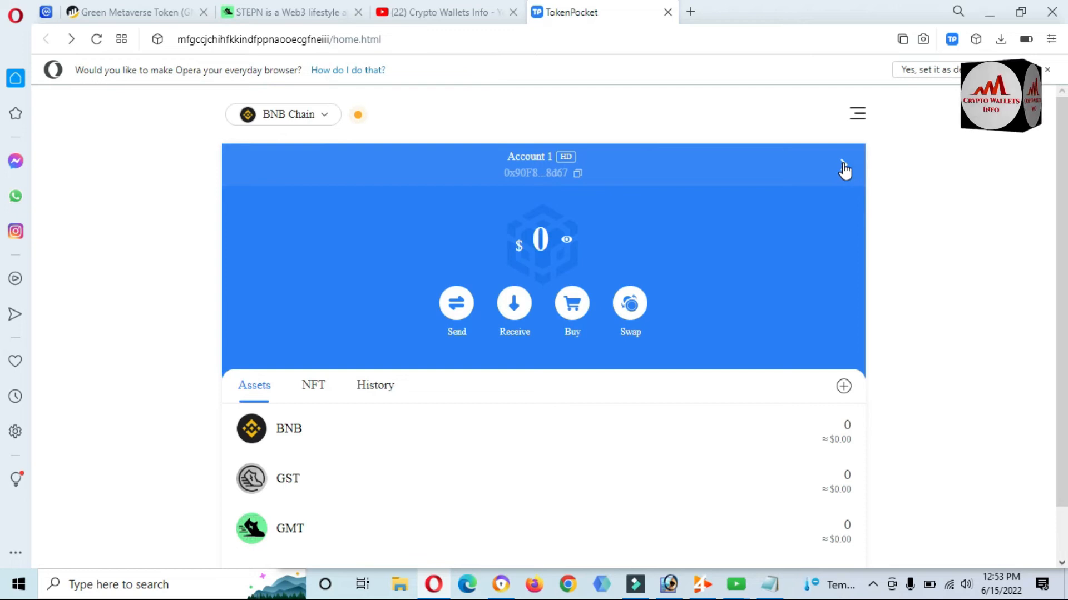
{"action": "left_click", "coordinate": [844, 169]}
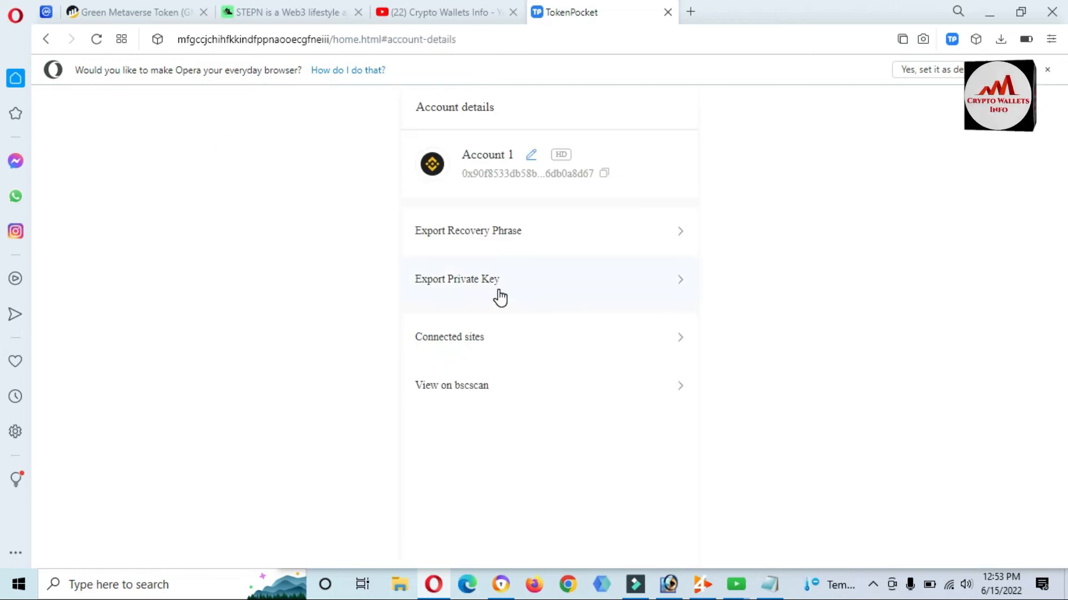
{"action": "left_click", "coordinate": [457, 278]}
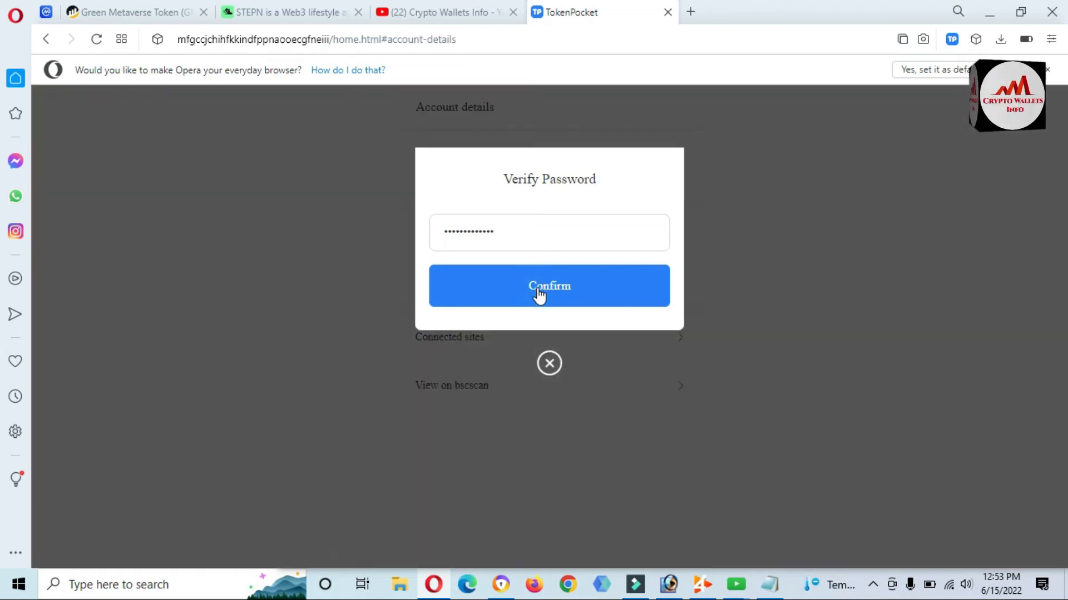
{"action": "left_click", "coordinate": [548, 286]}
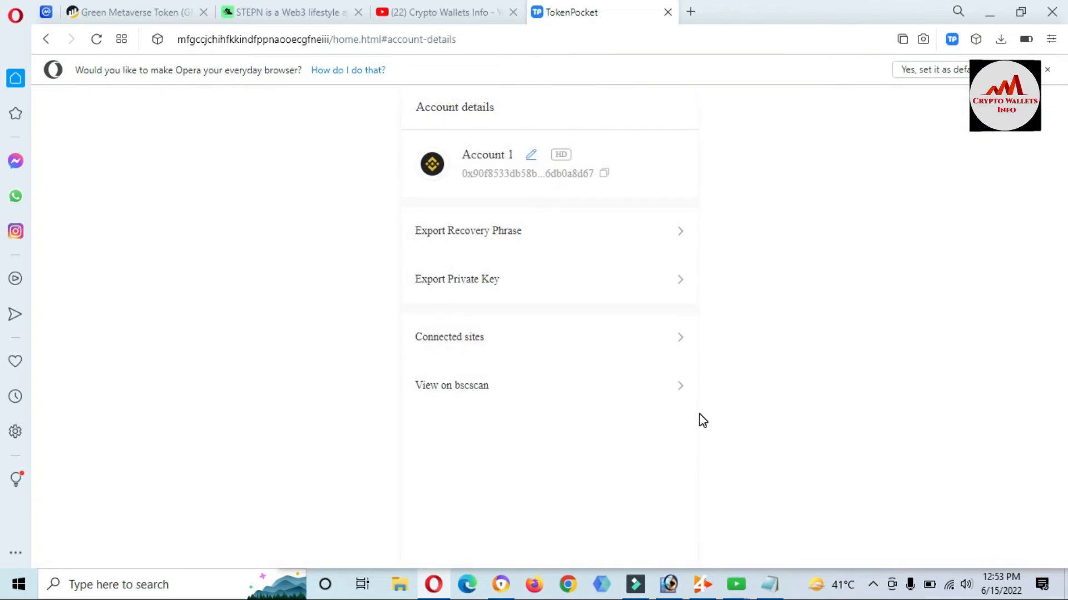
- Re-enter and confirm the password to reach the private key export warning
{"action": "left_click", "coordinate": [468, 230]}
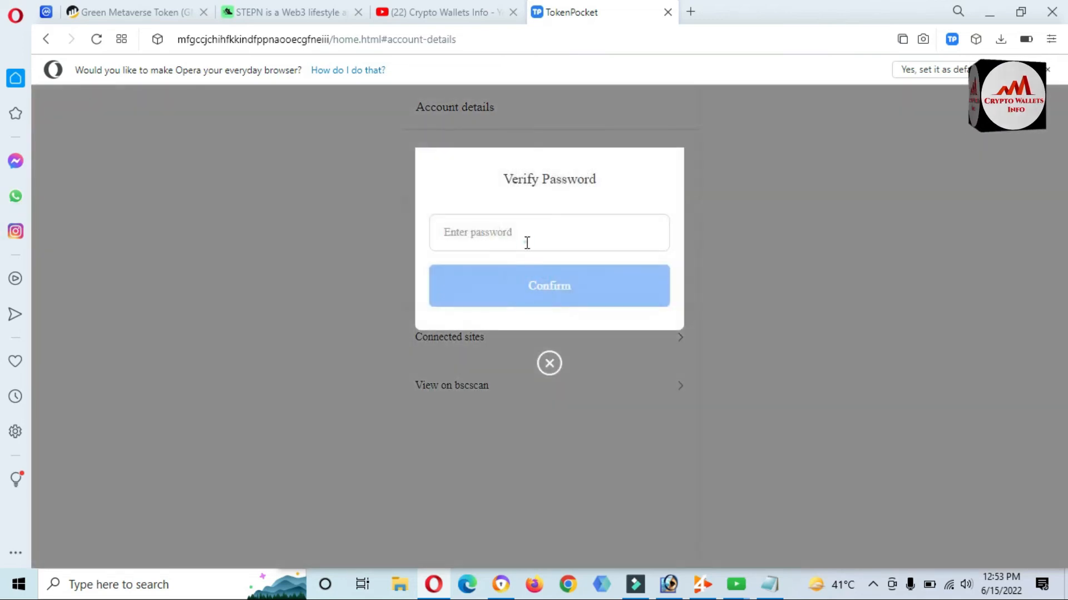
{"action": "type", "text": "•••••"}
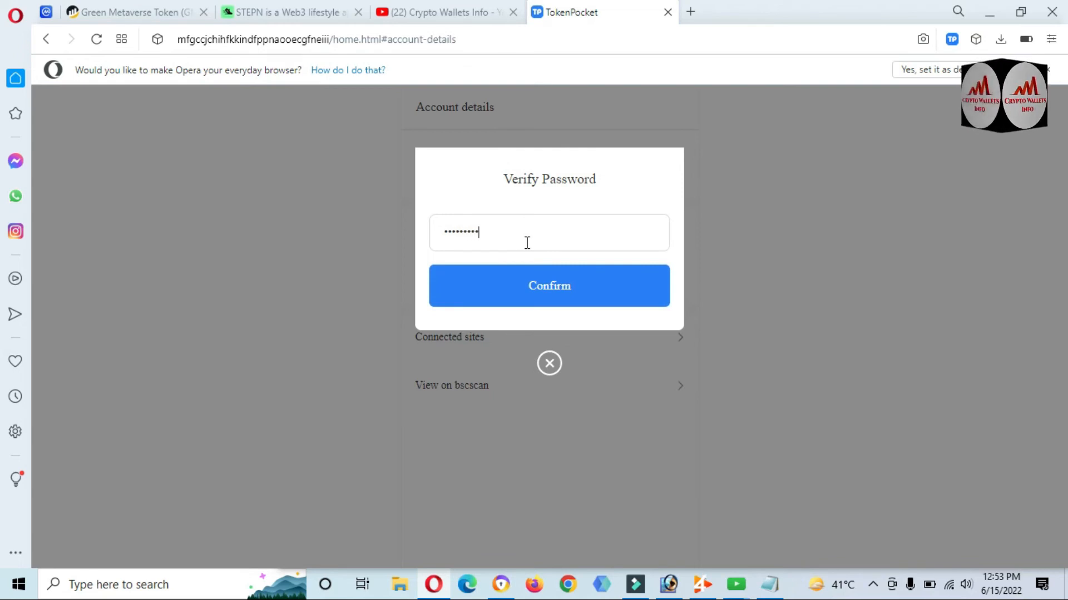
{"action": "left_click", "coordinate": [549, 286]}
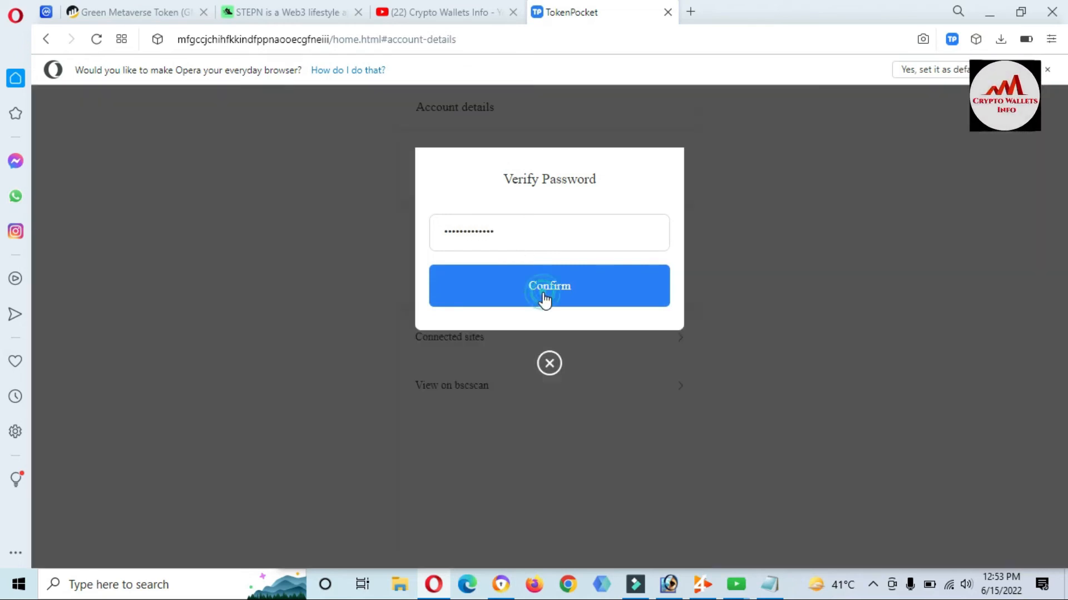
{"action": "left_click", "coordinate": [548, 285]}
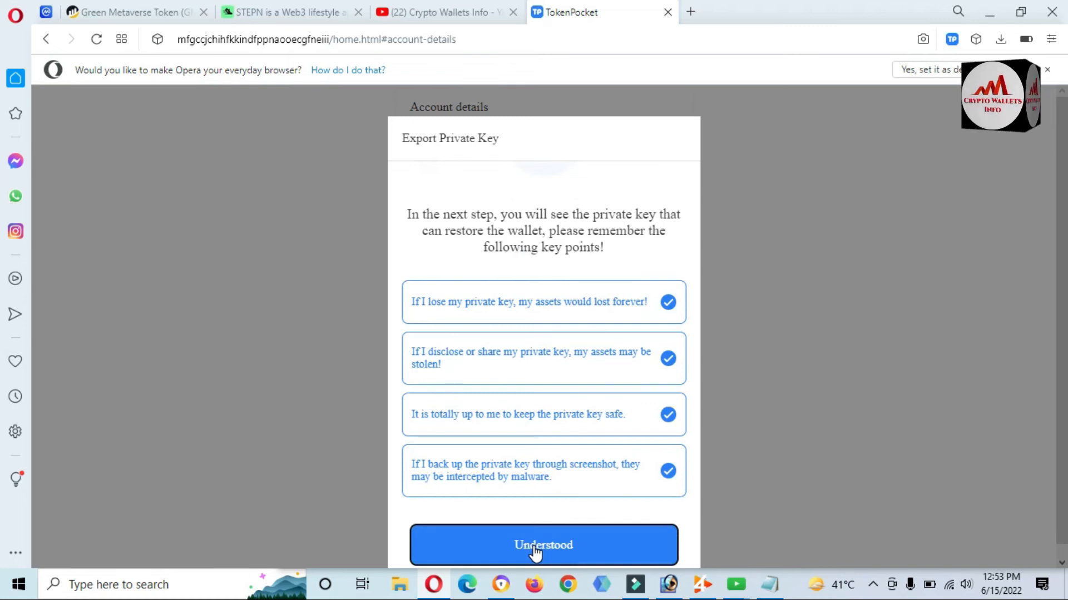
- Acknowledge the warning, reveal Account 1's private key and show its QR code
{"action": "left_click", "coordinate": [543, 545]}
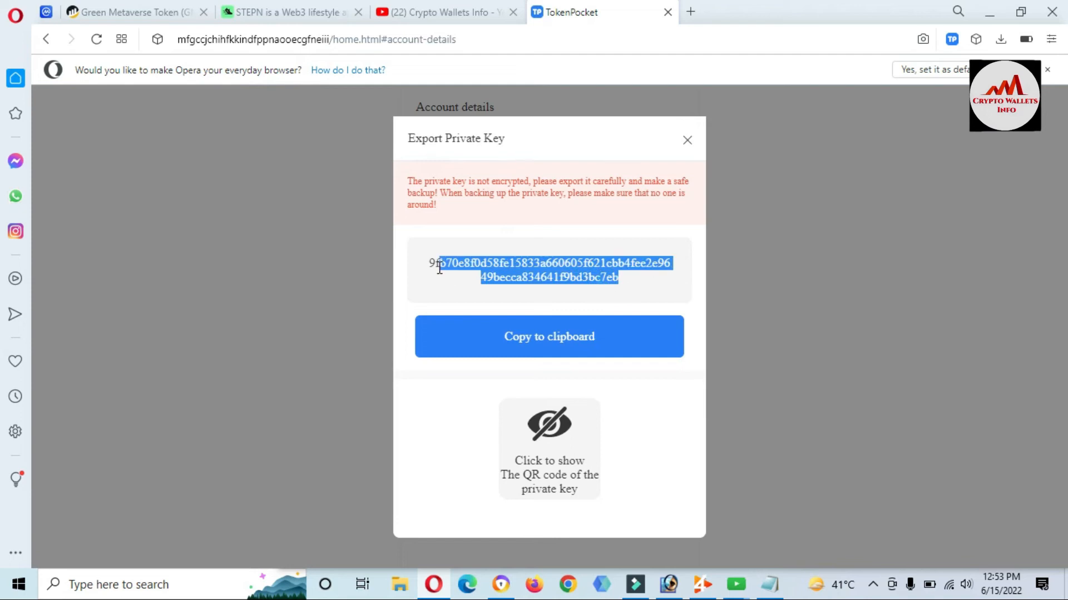
{"action": "left_click", "coordinate": [436, 266]}
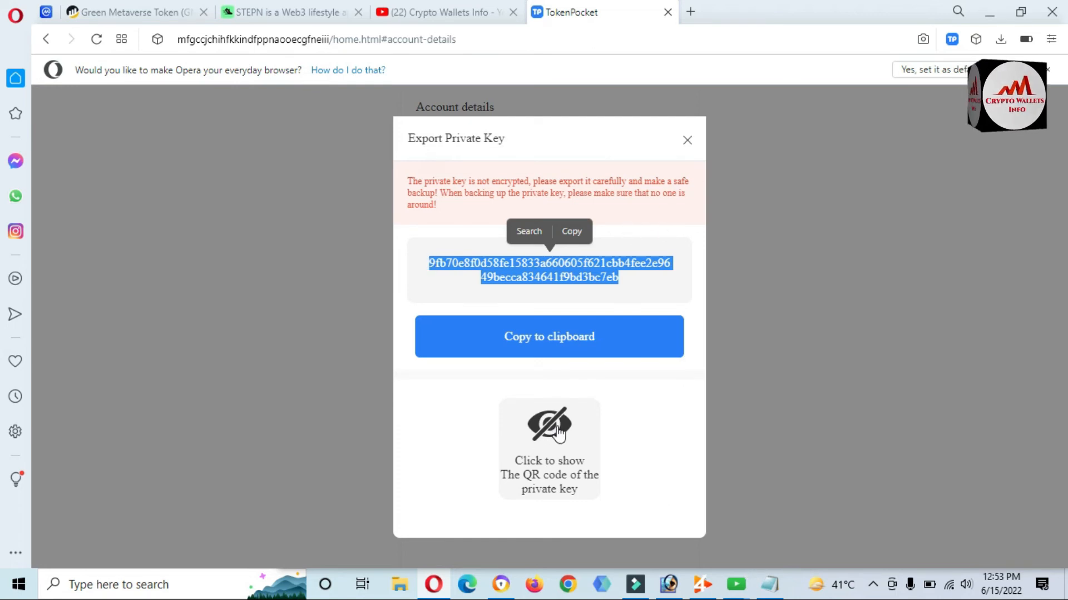
{"action": "left_click", "coordinate": [548, 425]}
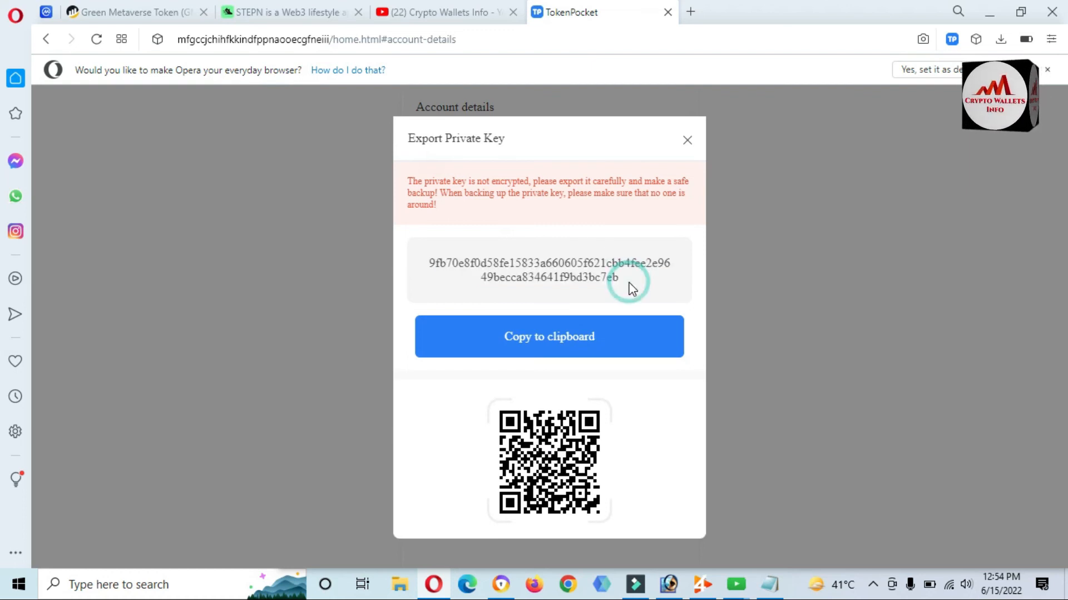
{"action": "double_click", "coordinate": [548, 269]}
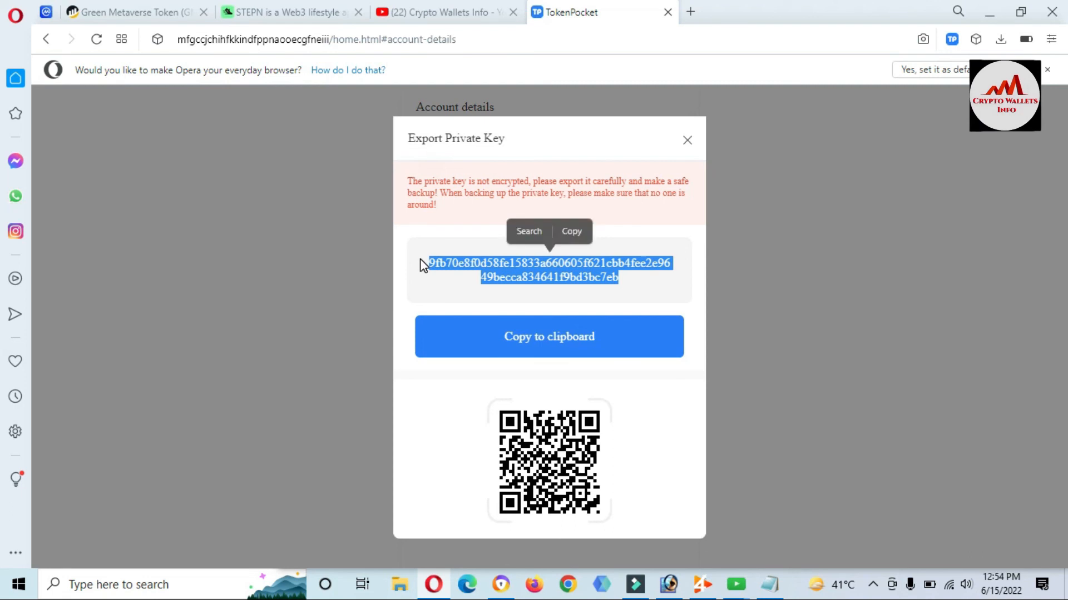
{"action": "mouse_move", "coordinate": [638, 277]}
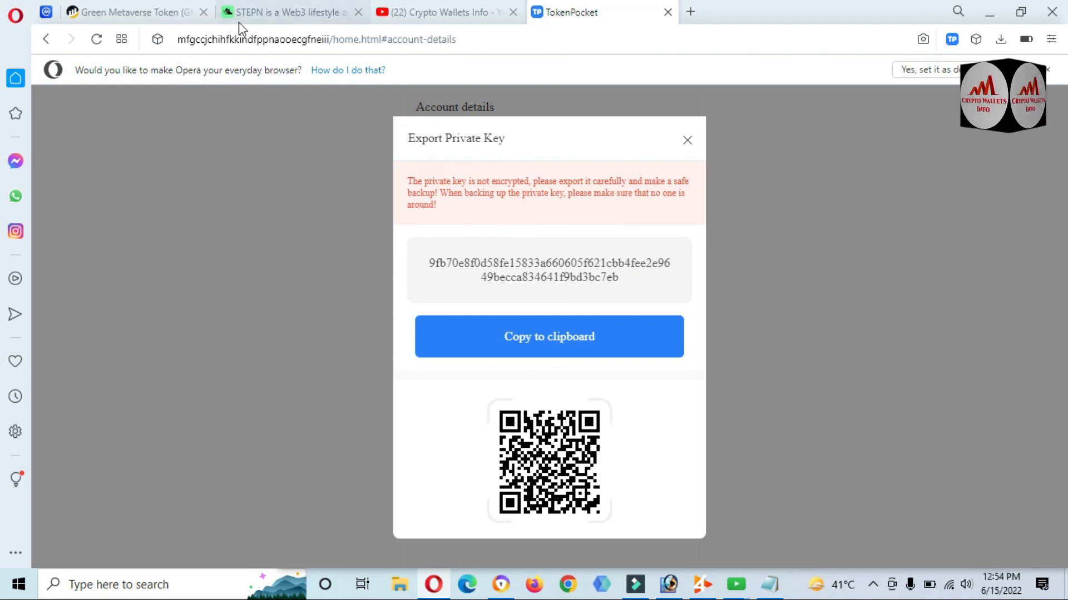
- Switch to the Crypto Wallets Info YouTube channel and scroll down its home page
{"action": "left_click", "coordinate": [443, 12]}
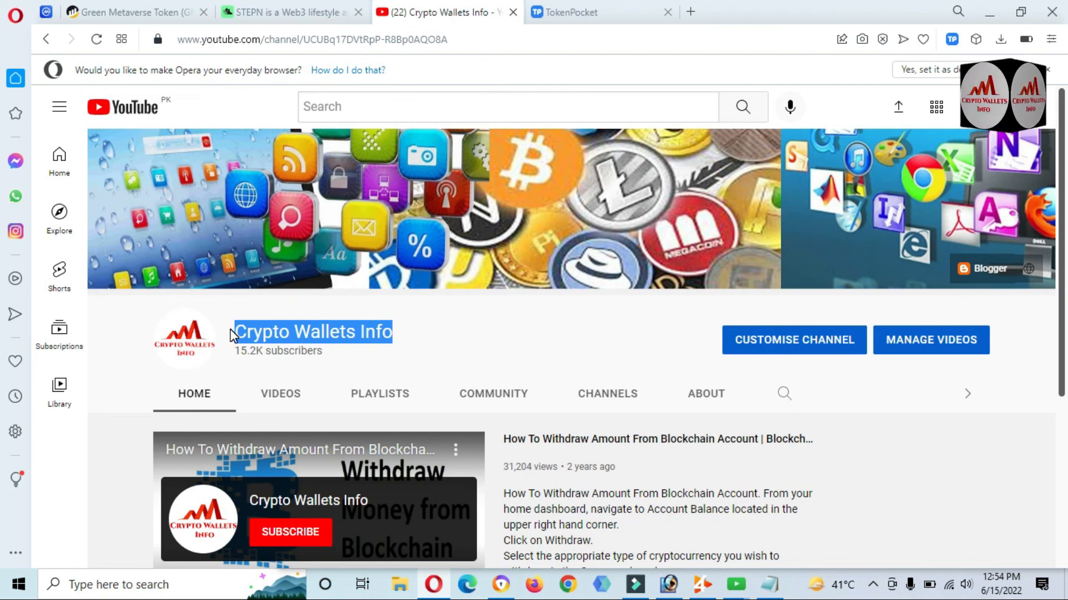
{"action": "double_click", "coordinate": [313, 331]}
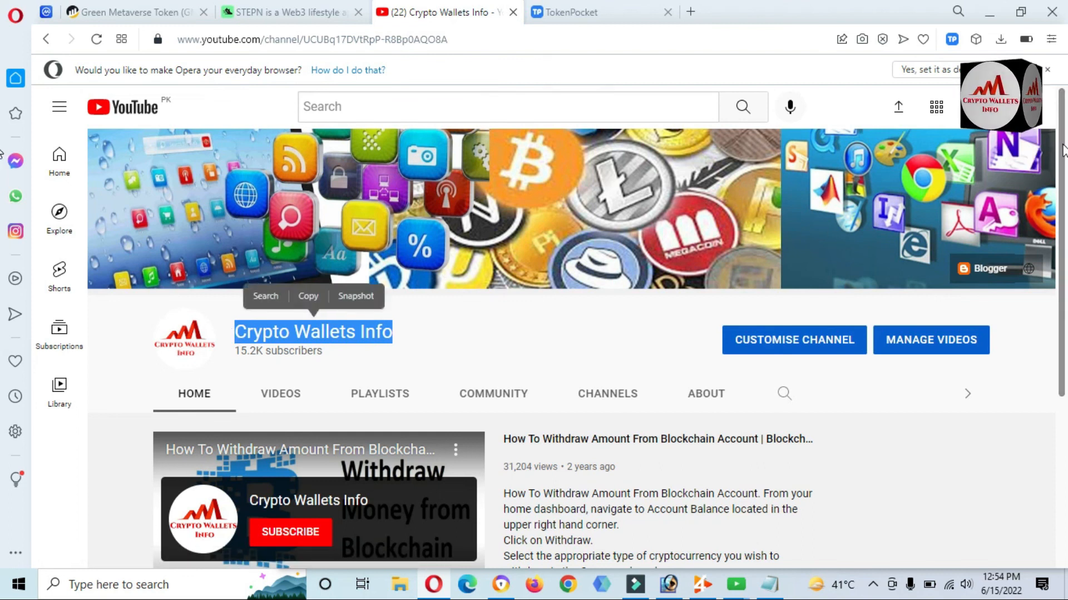
{"action": "scroll", "scroll_direction": "down", "scroll_amount": 3}
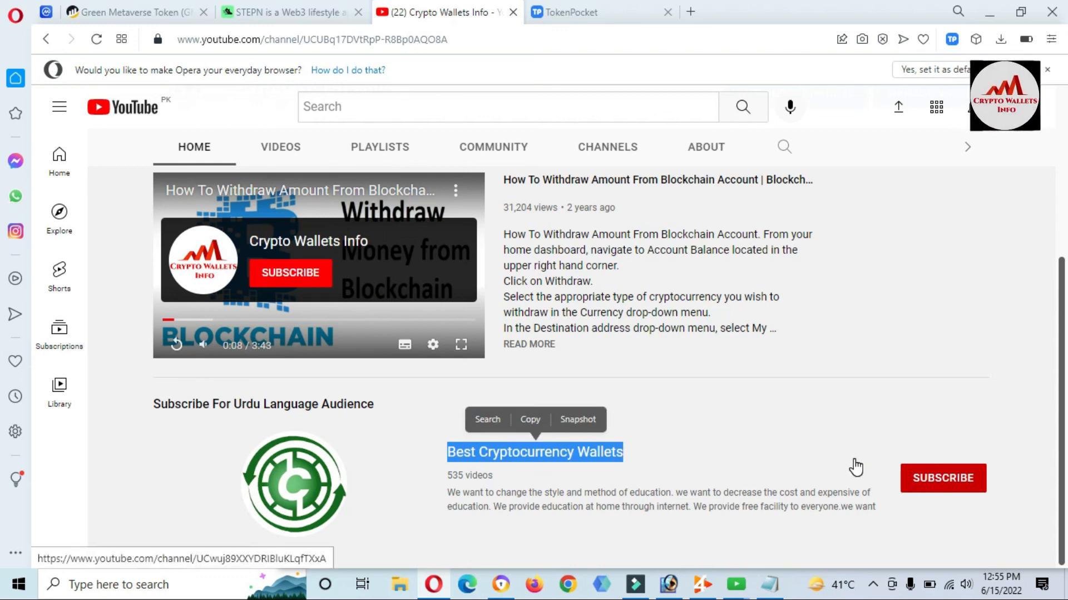
{"action": "left_click", "coordinate": [872, 584]}
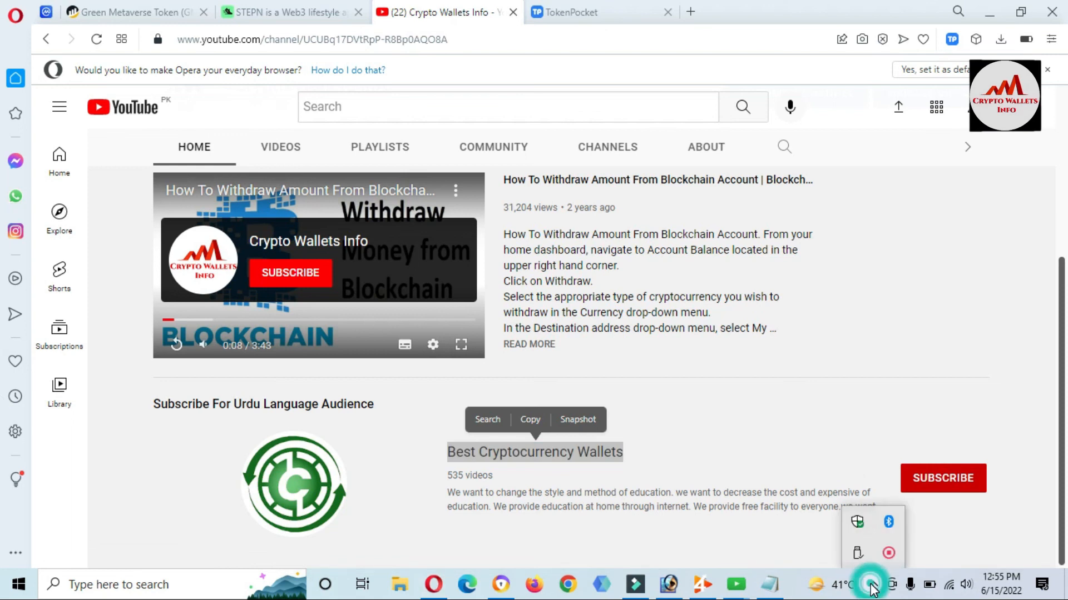
{"action": "left_click", "coordinate": [887, 553]}
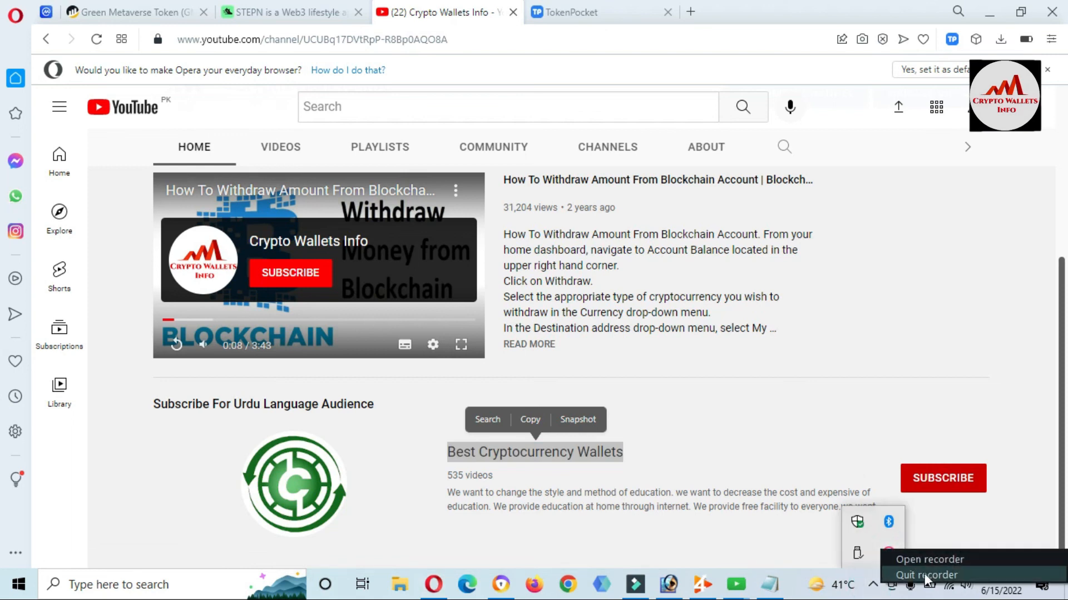